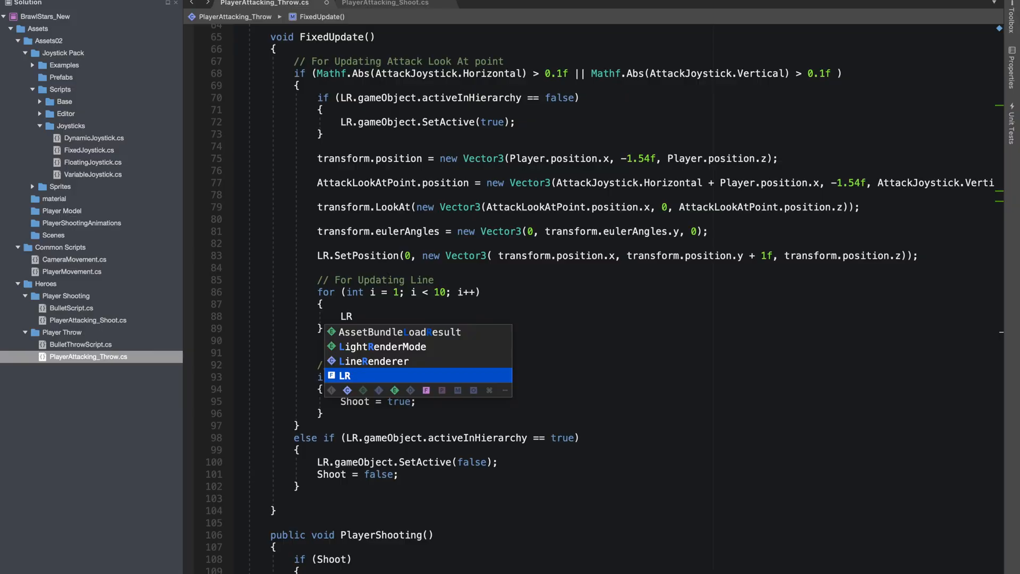
Step: Write LR.SetPosition(i, ...) using the previous point's x plus AttackJoystick.Horizontal and z plus AttackJoystick.Vertical
{"action": "type", "text": ".set"}
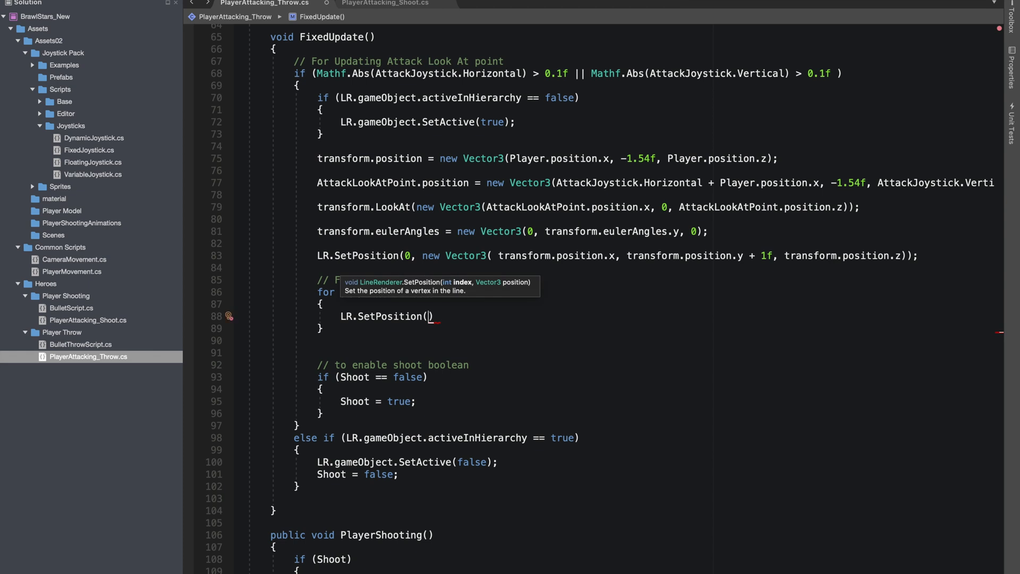
{"action": "type", "text": "i ,"}
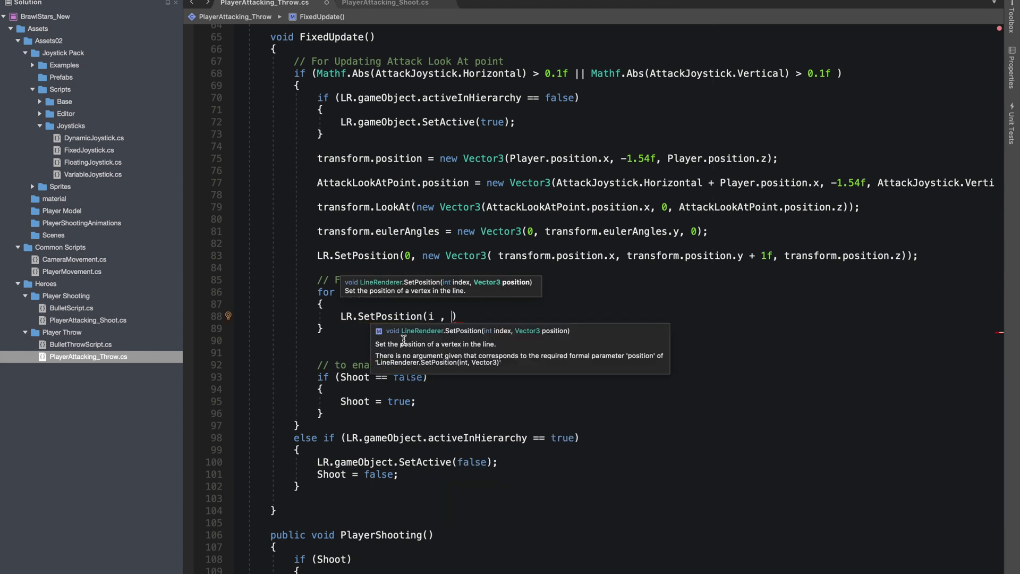
{"action": "type", "text": "new Vector3("}
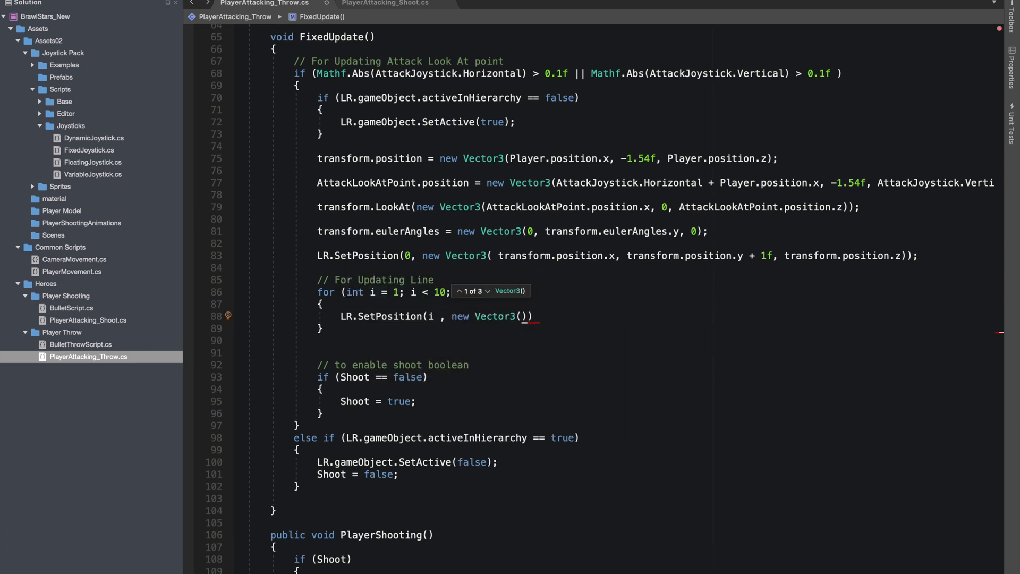
{"action": "type", "text": "LR."}
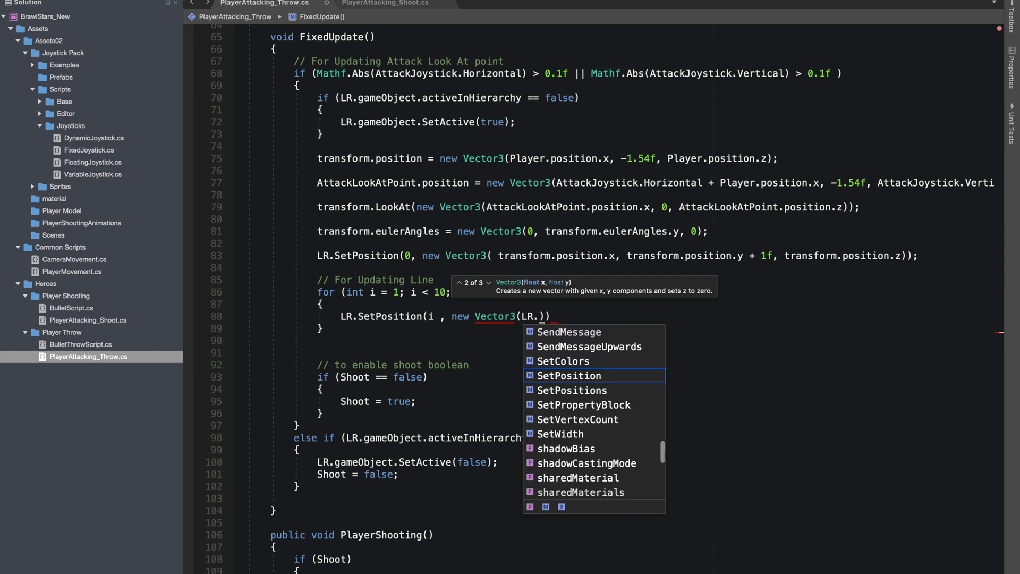
{"action": "type", "text": ".get"}
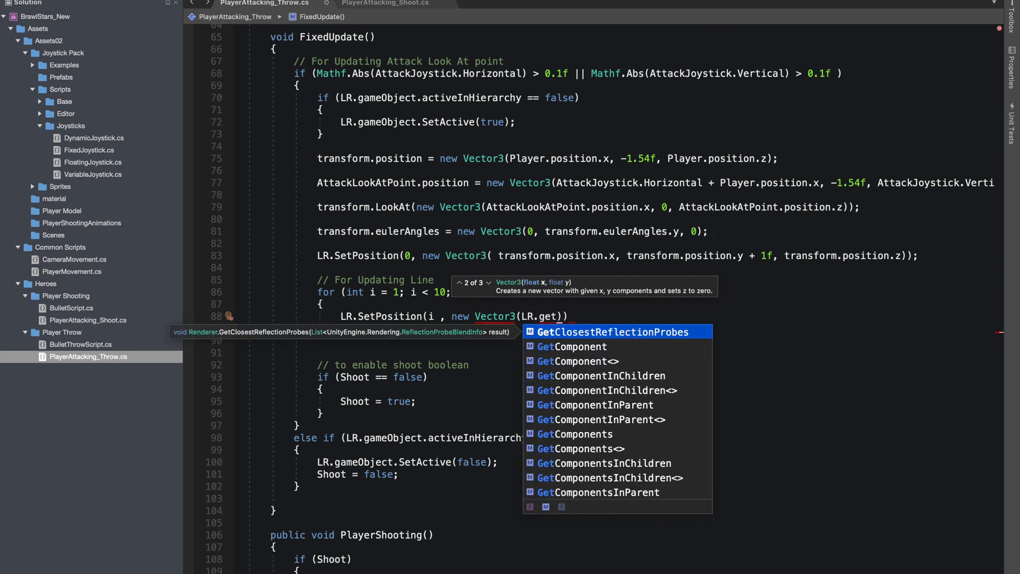
{"action": "type", "text": "po"}
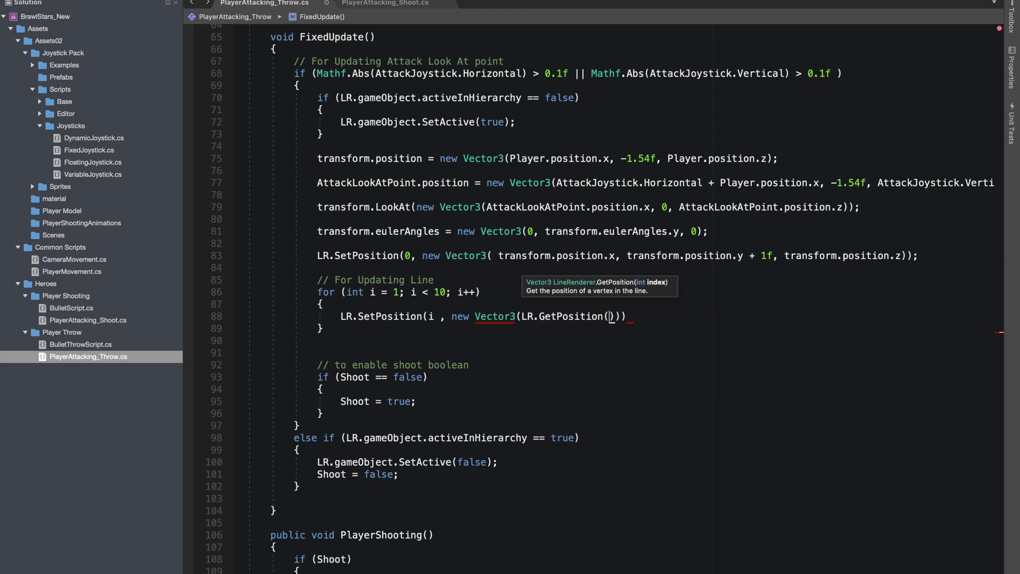
{"action": "type", "text": "i-1"}
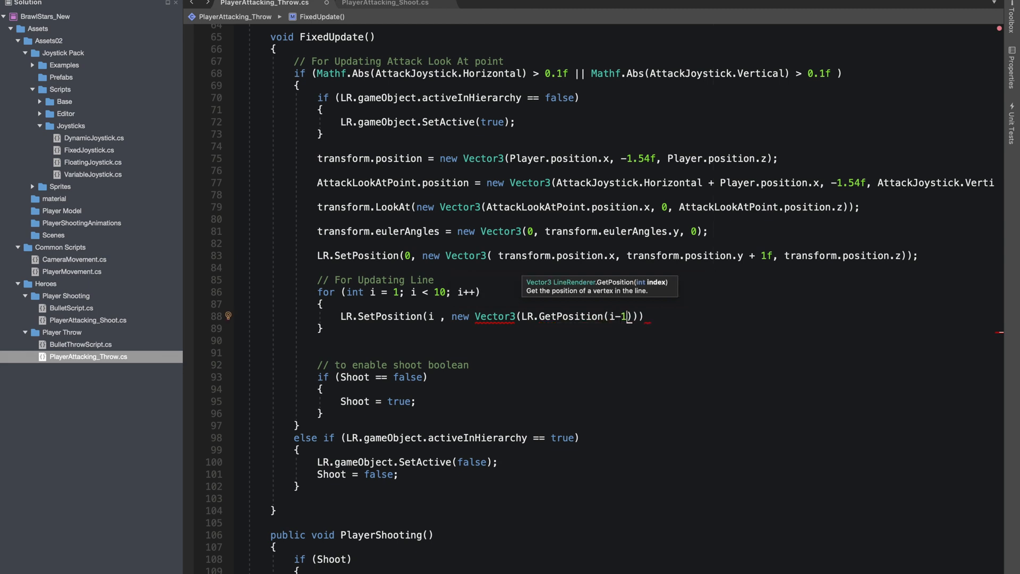
{"action": "type", "text": "."}
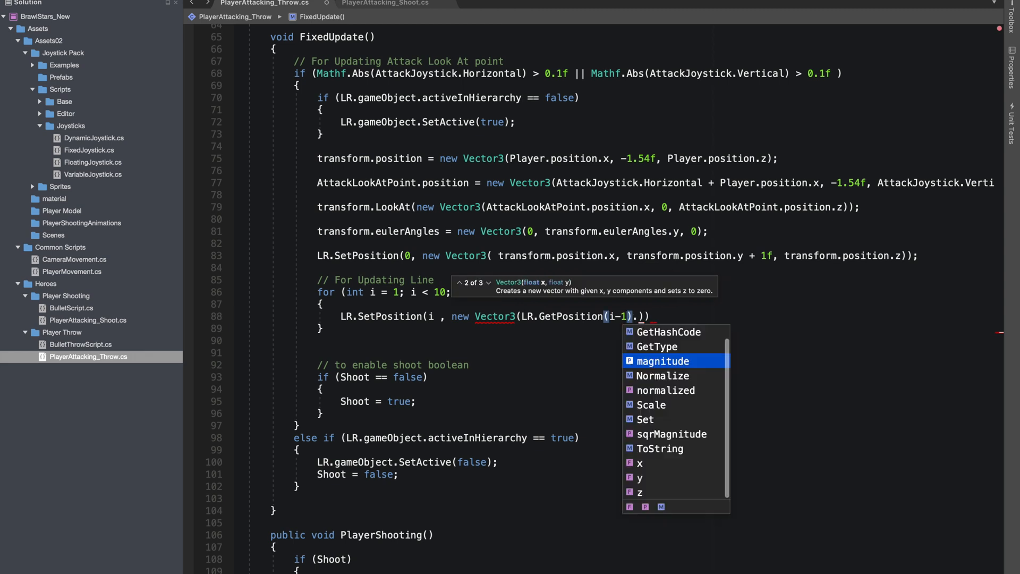
{"action": "type", "text": "x +"}
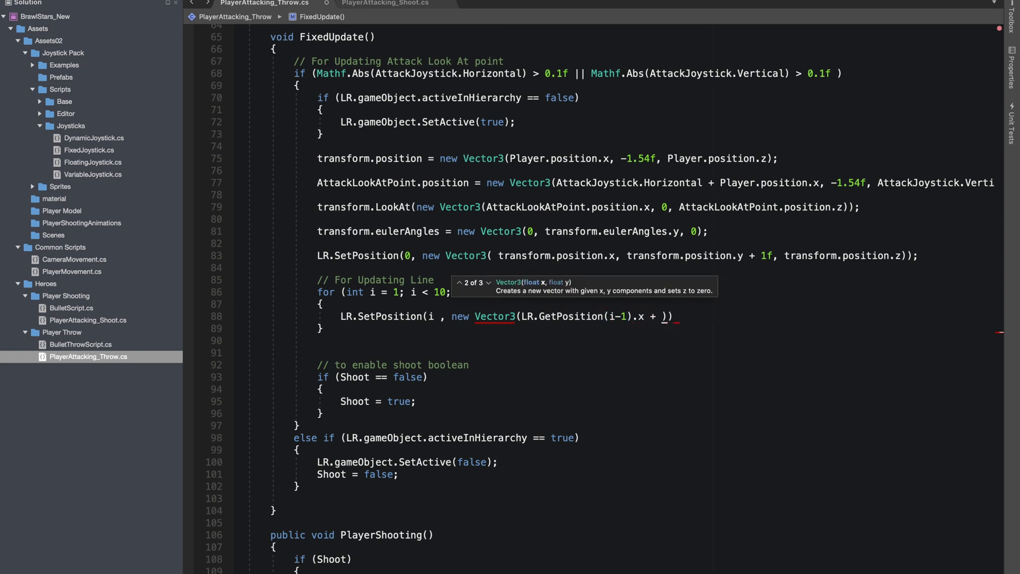
{"action": "type", "text": "AttackJoystick.Horizontal"}
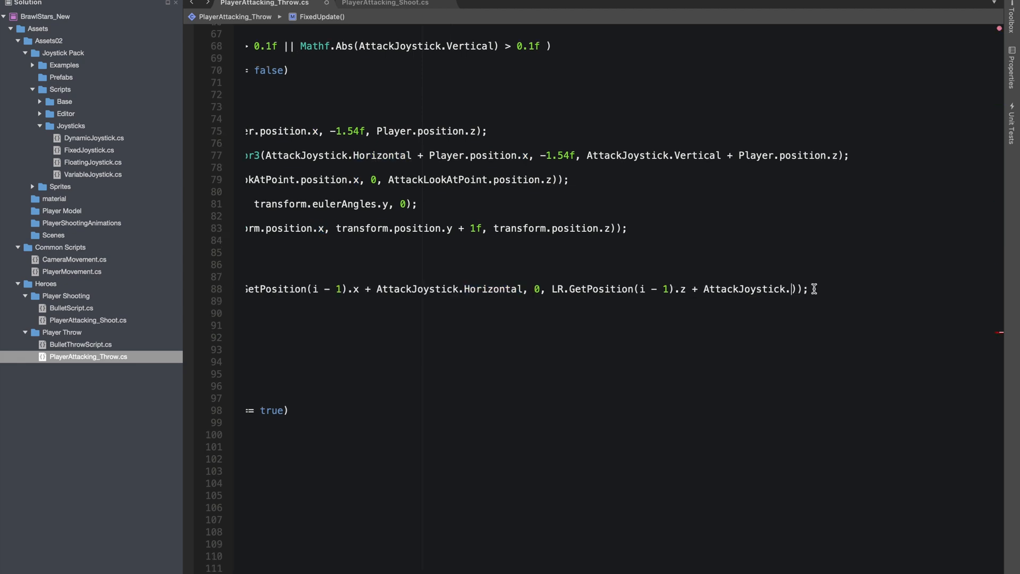
{"action": "type", "text": "Vertical"}
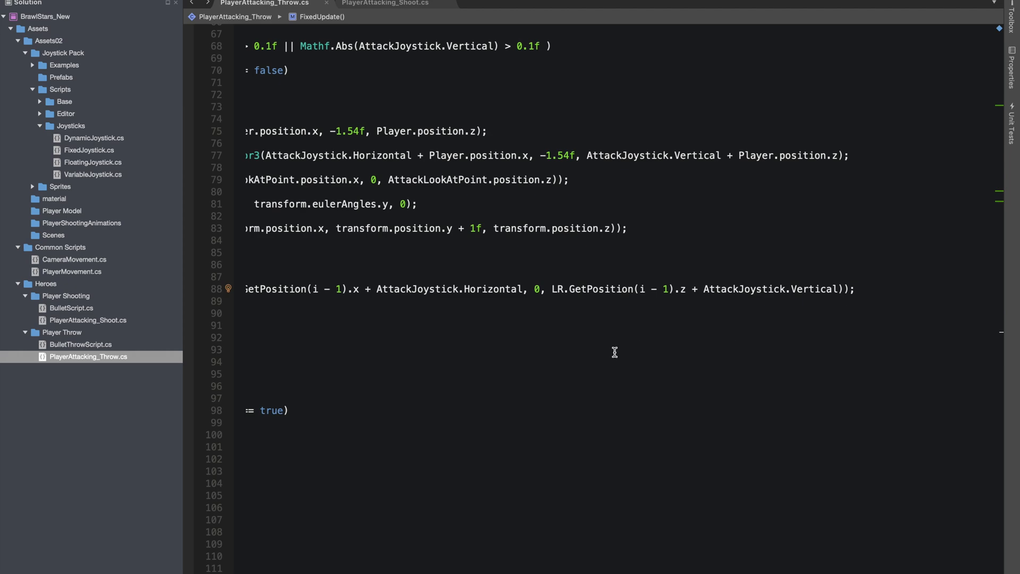
{"action": "scroll", "scroll_direction": "left", "scroll_amount": 3}
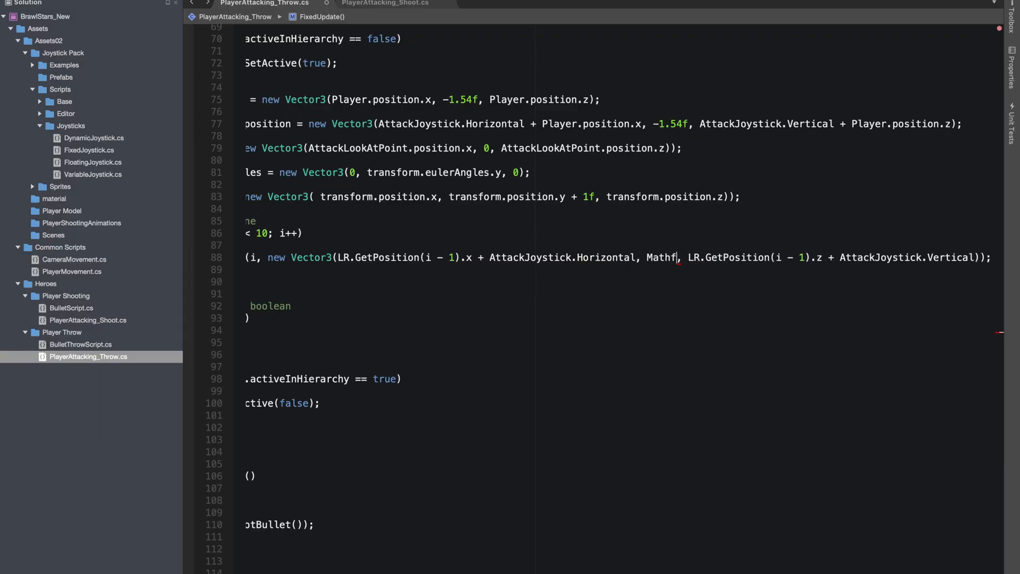
Step: Set the y argument to Mathf.Cos(LinePower_Y * (i * 0.1f)) * i
{"action": "type", "text": ".cos"}
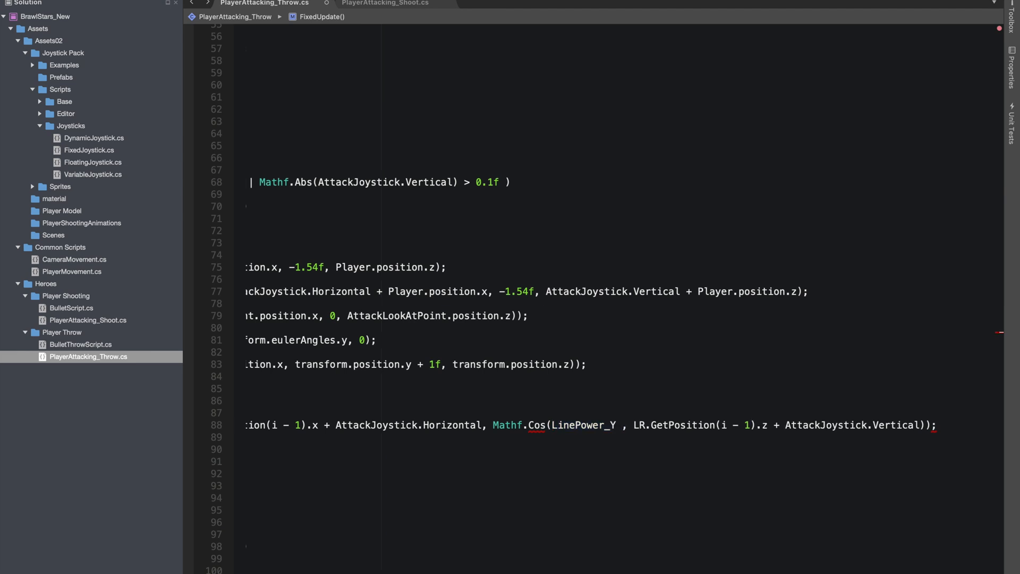
{"action": "type", "text": "* i"}
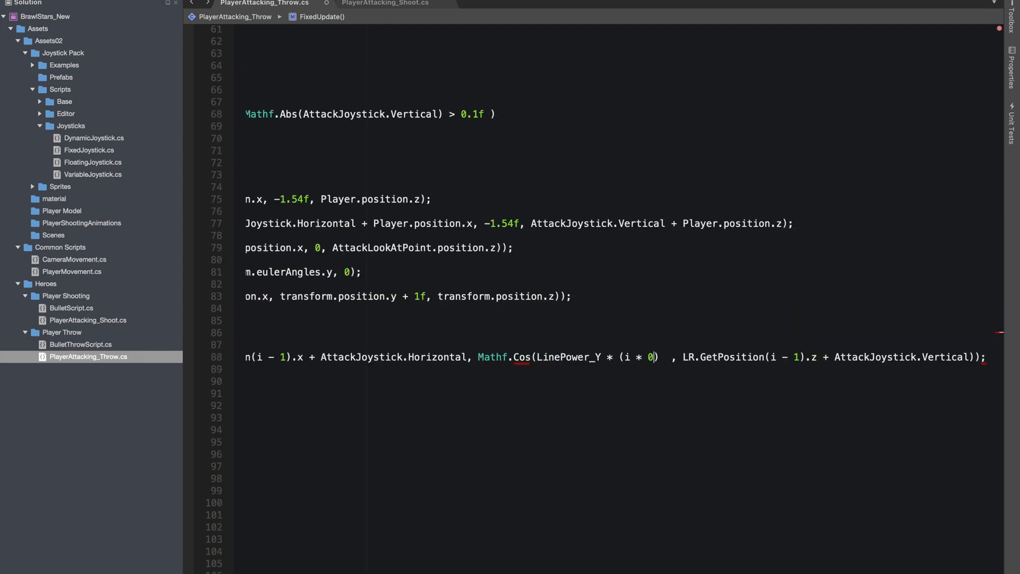
{"action": "type", "text": ".1f)"}
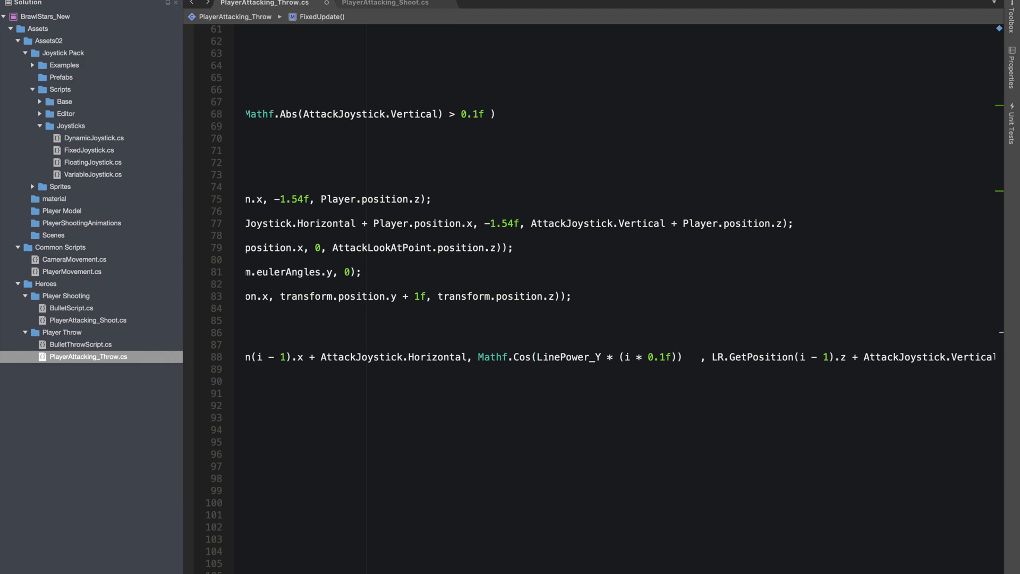
{"action": "type", "text": "* i"}
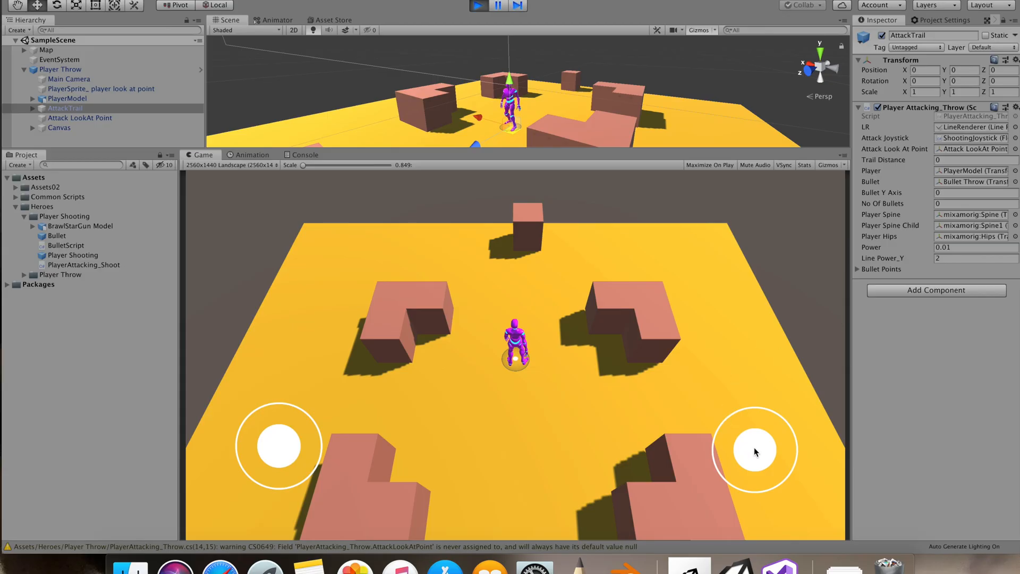
Step: Drag the right joystick back and forth in Play mode to watch the trail arc change
{"action": "left_click_drag", "start_coordinate": [755, 452], "coordinate": [715, 456]}
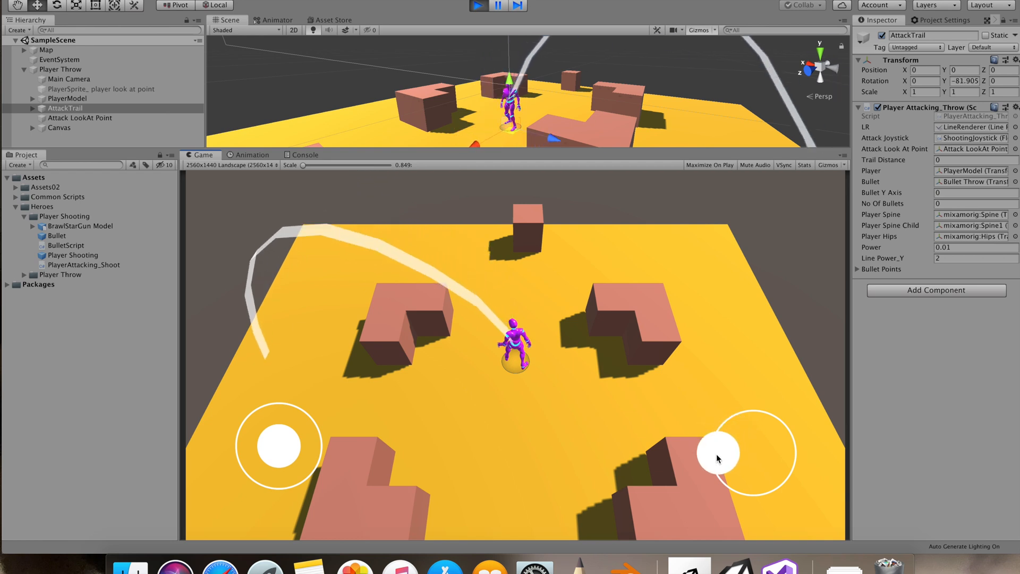
{"action": "left_click_drag", "start_coordinate": [717, 453], "coordinate": [799, 453]}
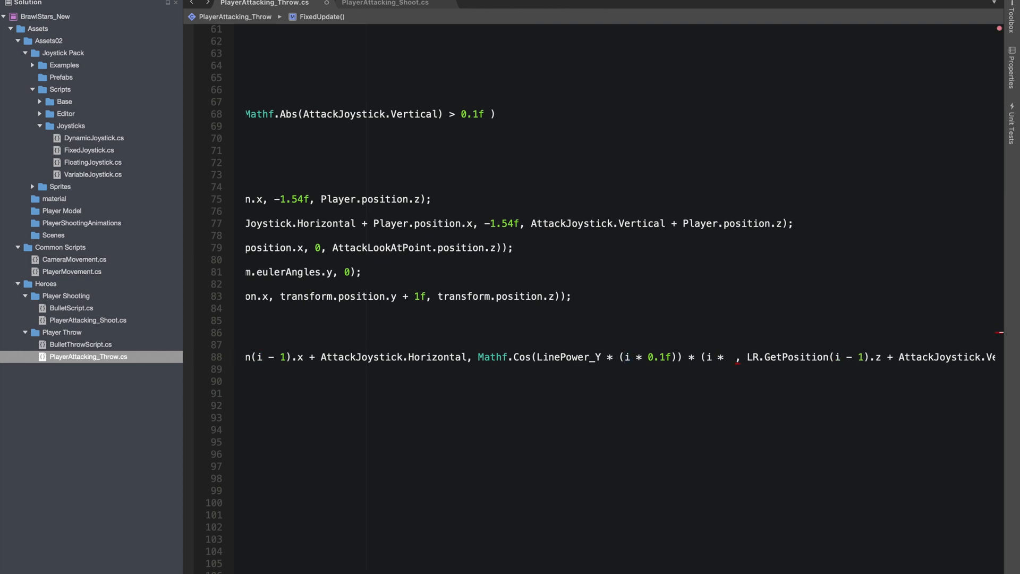
Step: Scale the cosine height by an extra index factor and aim the joystick in Play mode to test the arc
{"action": "type", "text": "0.4f"}
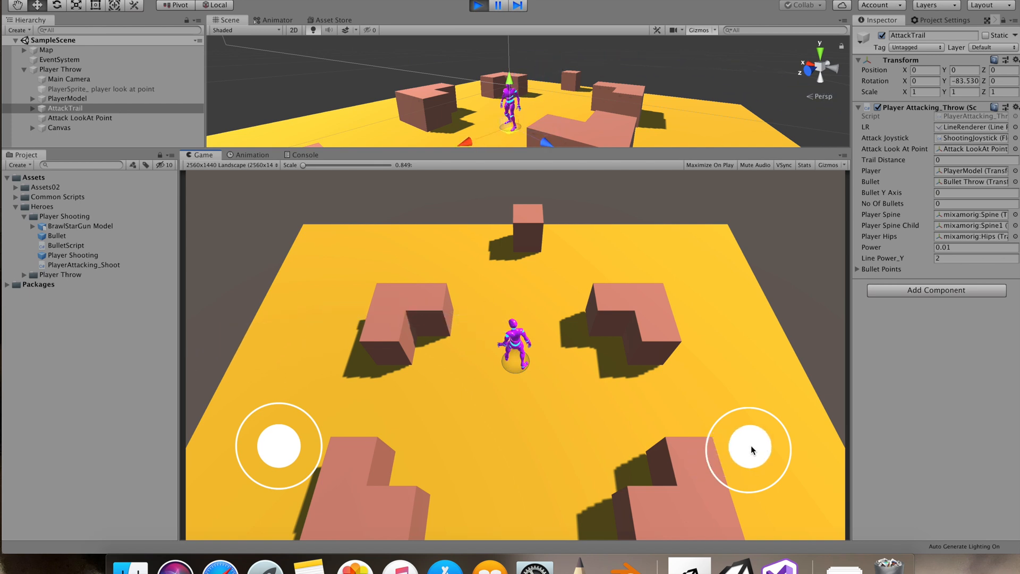
{"action": "left_click_drag", "start_coordinate": [751, 448], "coordinate": [708, 442]}
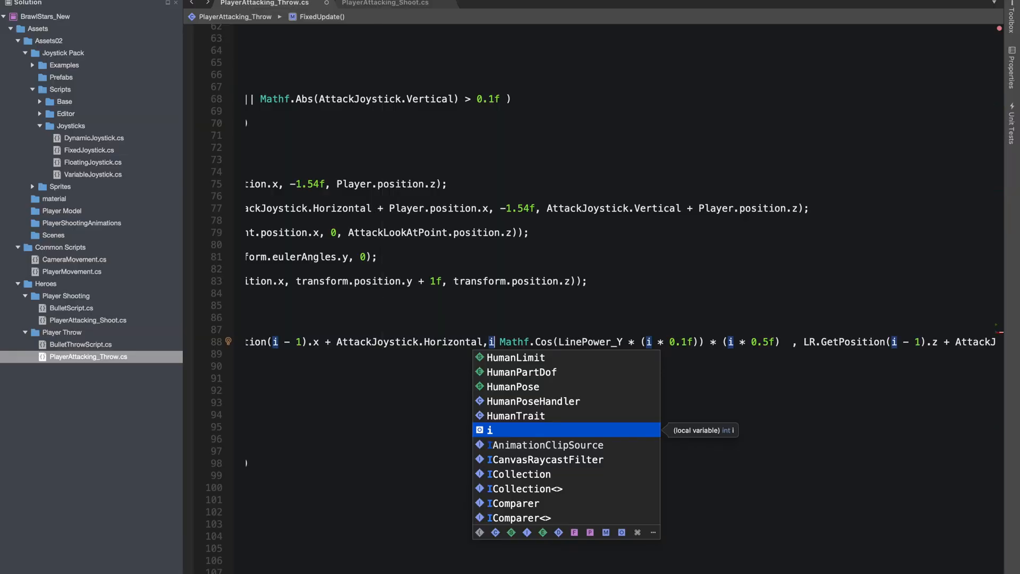
Step: Make the height i == 1 ? 0.3f : the scaled cosine term
{"action": "type", "text": "== 1"}
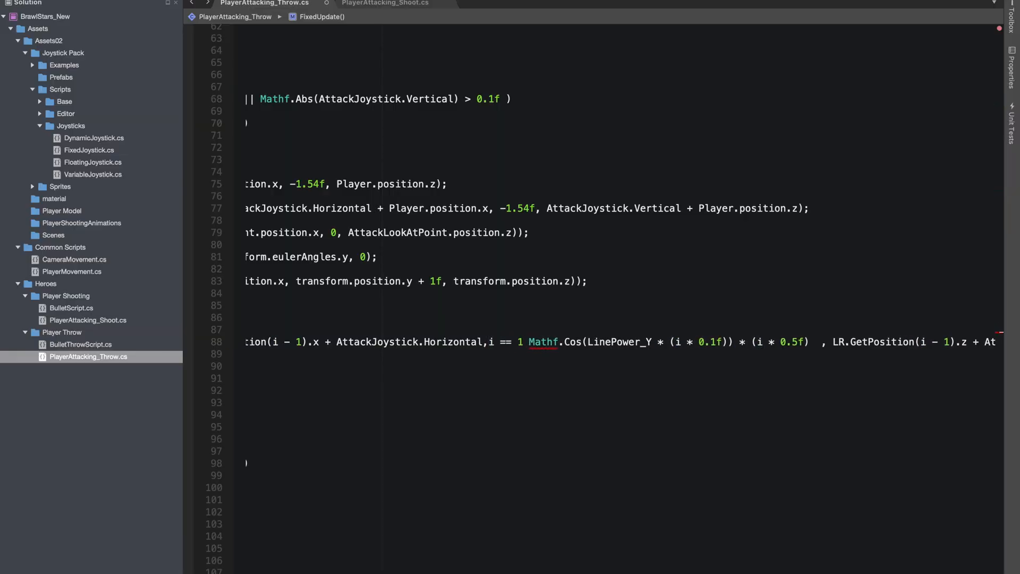
{"action": "type", "text": "?"}
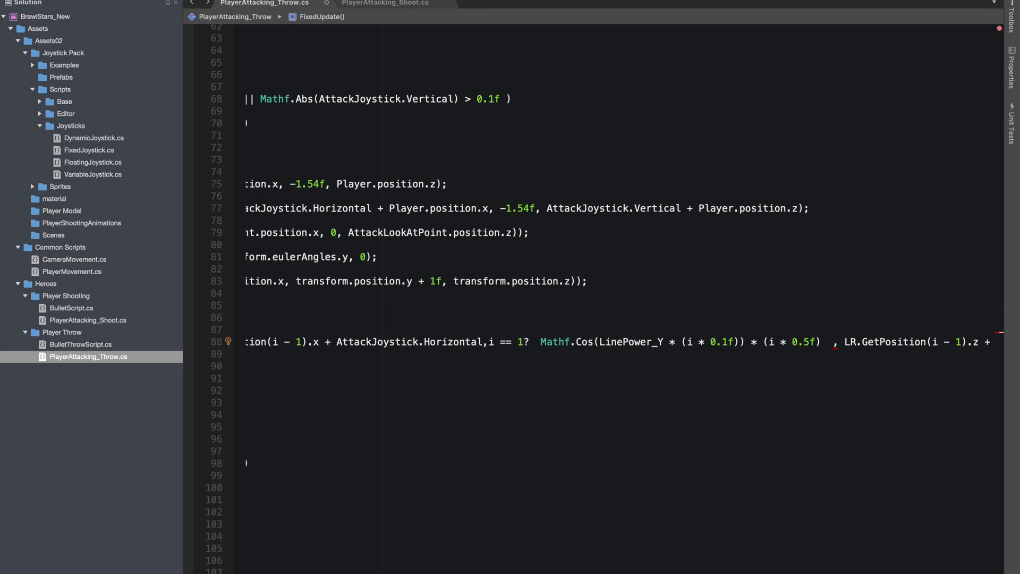
{"action": "type", "text": "0.3 :"}
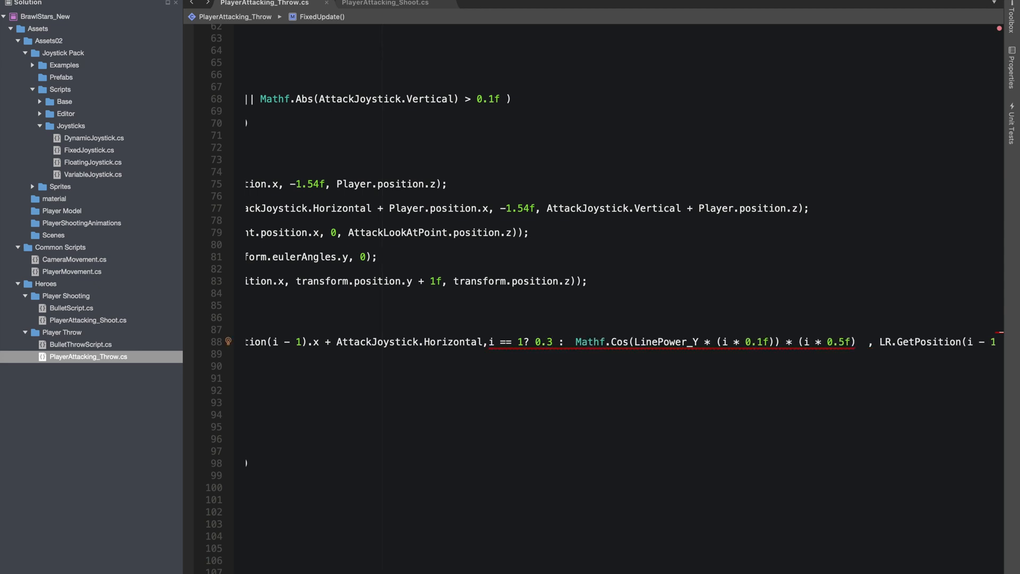
{"action": "type", "text": "f"}
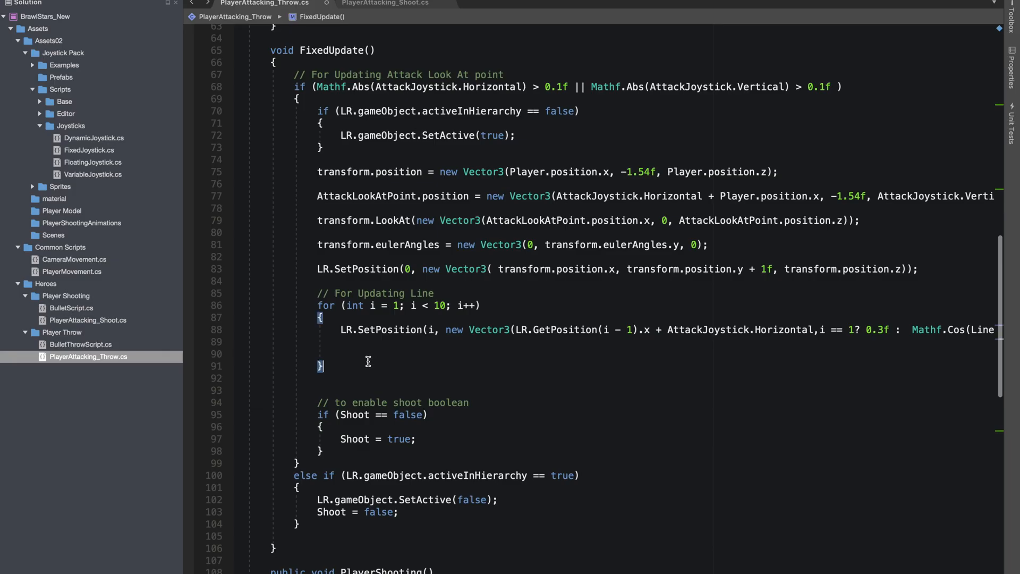
Step: Add BulletPoints[i] = LR.GetPosition(i); inside the FixedUpdate loop
{"action": "type", "text": "BulletPoints[i] = Lr"}
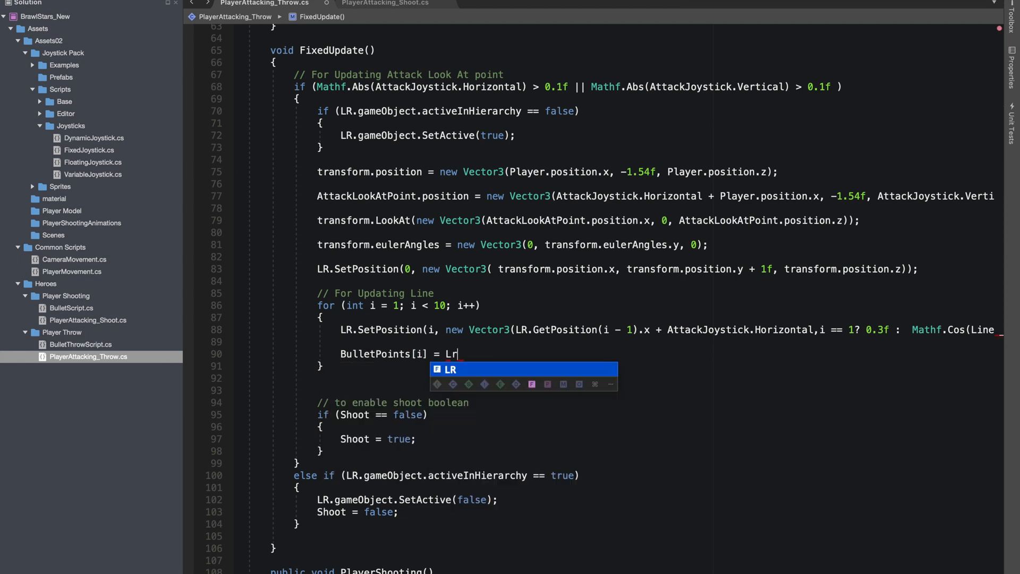
{"action": "type", "text": ".get"}
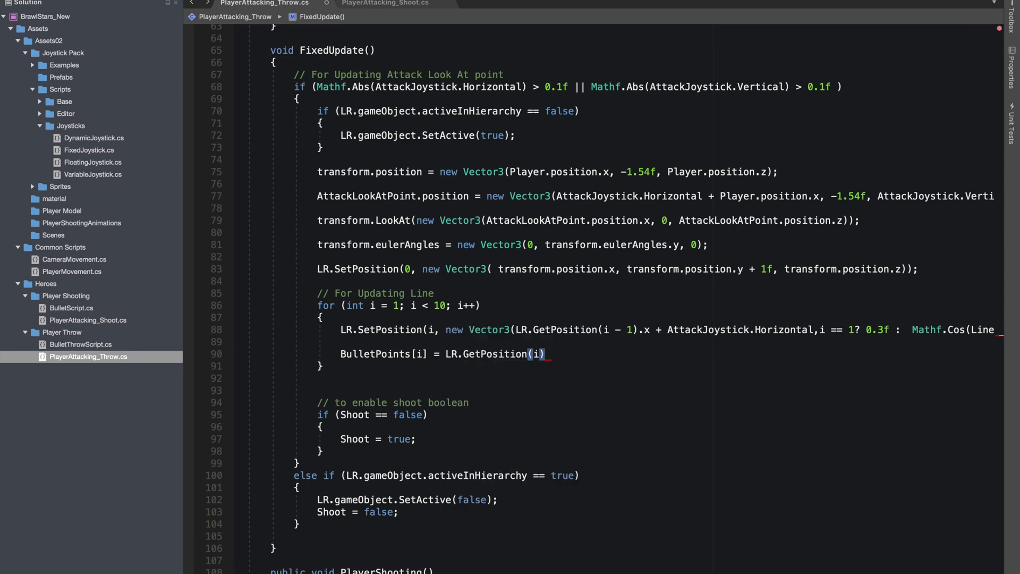
{"action": "type", "text": ";"}
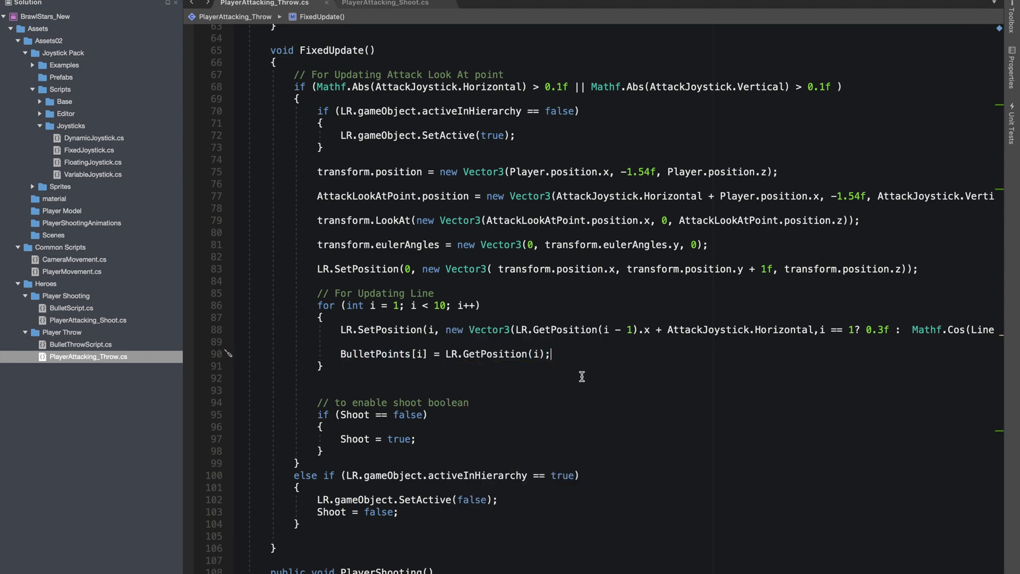
{"action": "scroll", "scroll_direction": "down", "scroll_amount": 3}
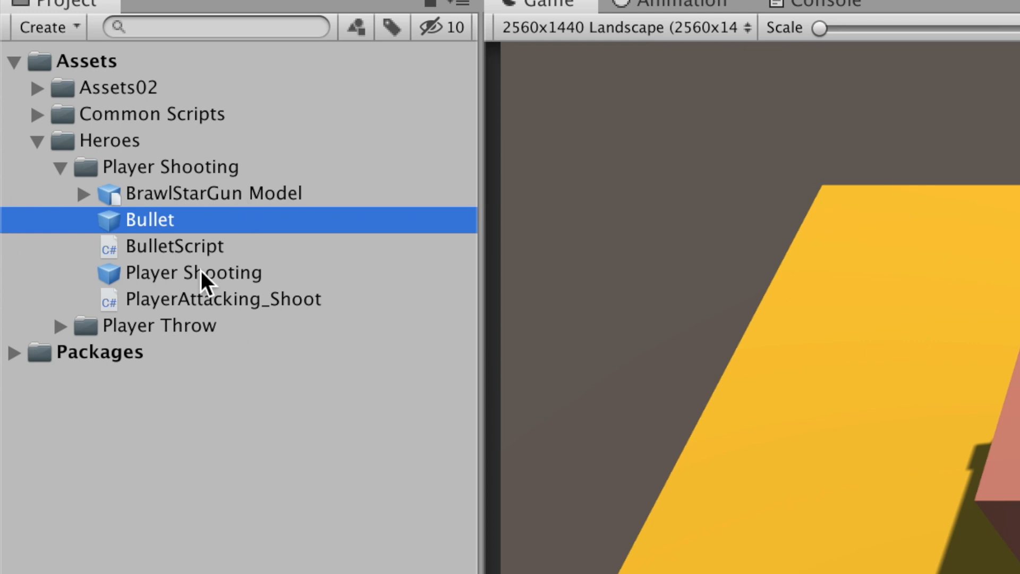
Step: Collapse the Player Shooting folder and expand Player Throw in the Project window
{"action": "left_click", "coordinate": [63, 166]}
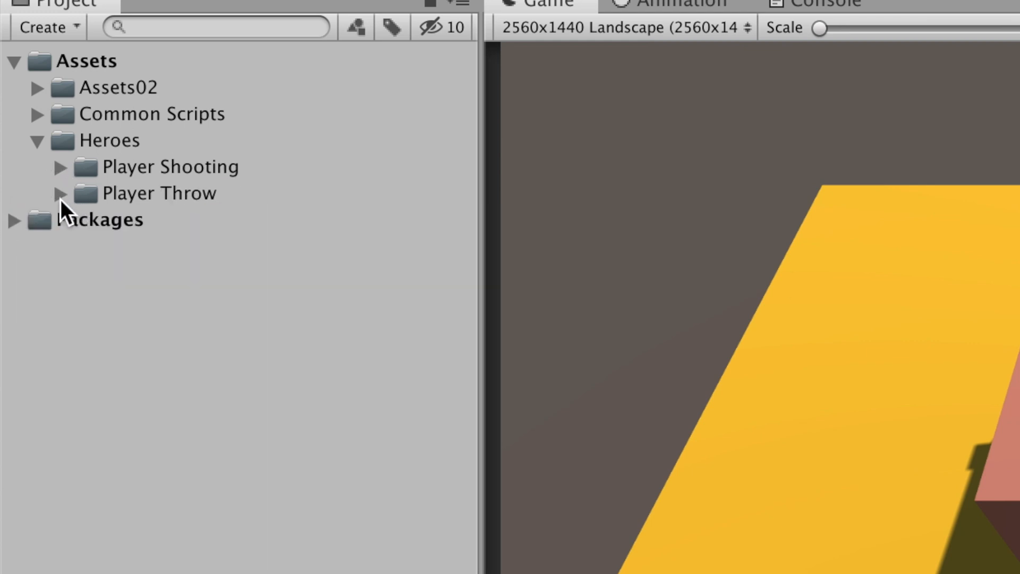
{"action": "left_click", "coordinate": [60, 193]}
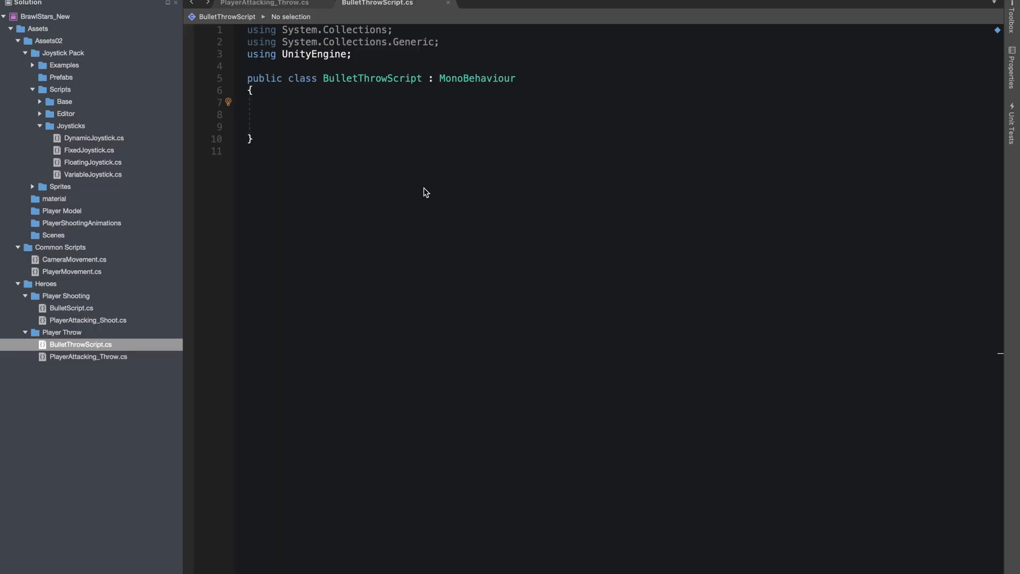
Step: Declare the fields PlayerAttacking_Throw PA and Vector3[] Points
{"action": "type", "text": "PlayerAttacking_Throw"}
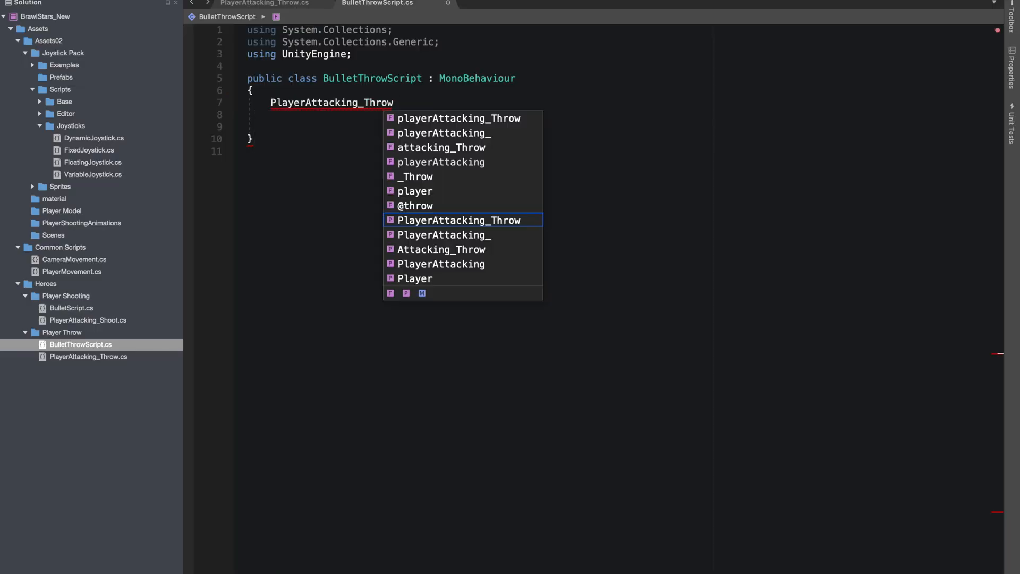
{"action": "type", "text": "PA;"}
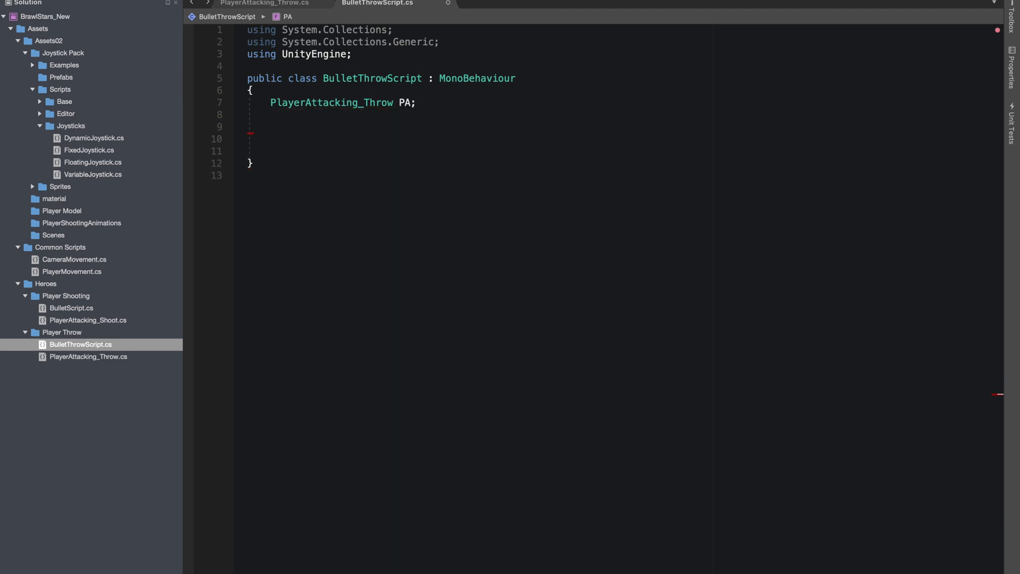
{"action": "type", "text": "Vector3"}
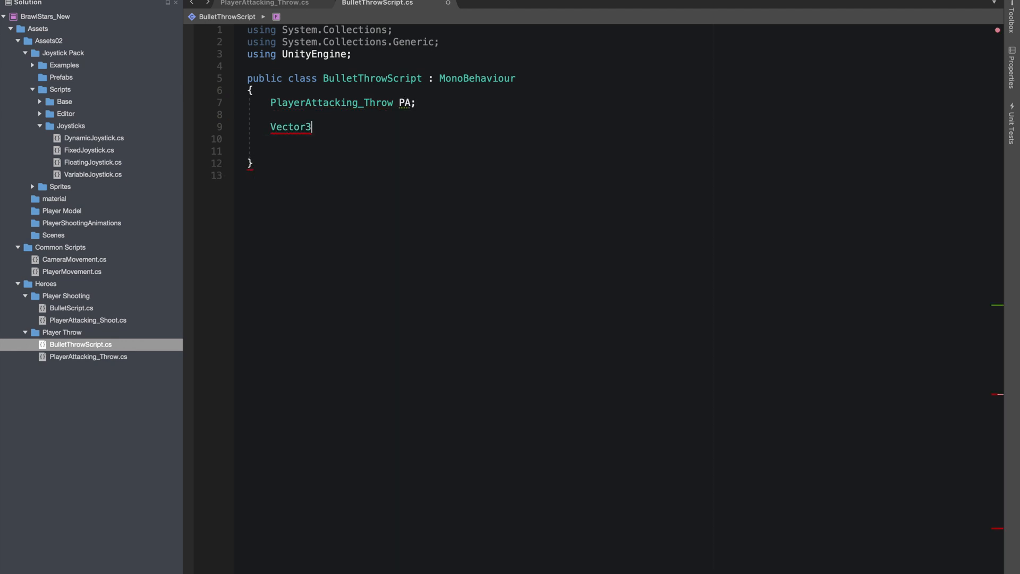
{"action": "type", "text": "[]"}
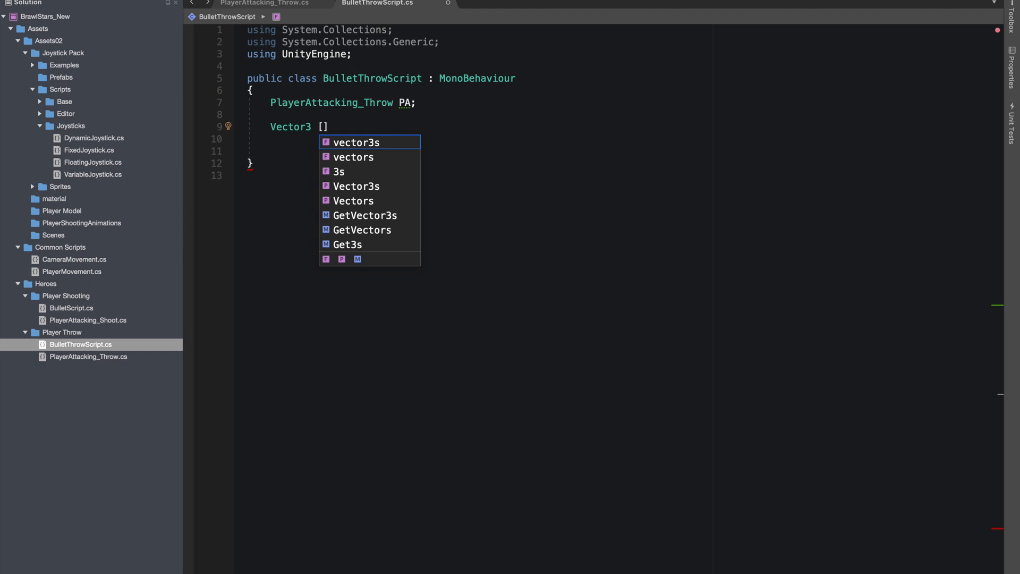
{"action": "type", "text": "Points;"}
{"action": "left_click", "coordinate": [322, 151]}
{"action": "type", "text": "private void Start("}
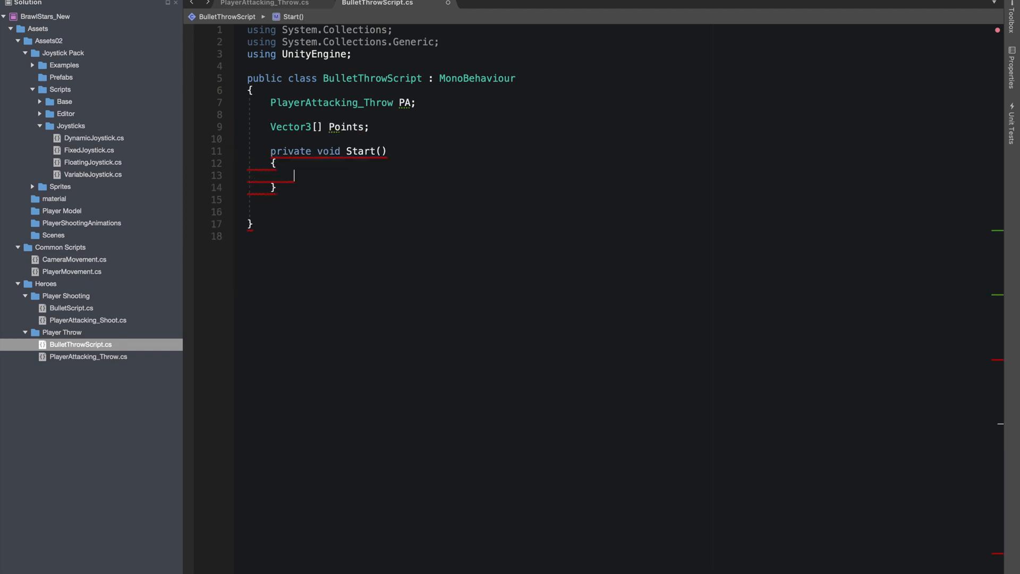
Step: In Start, set PA = GameObject.Find("AttackTrail").GetComponent<PlayerAttacking_Throw>()
{"action": "type", "text": "PA = GameObject.Find("}
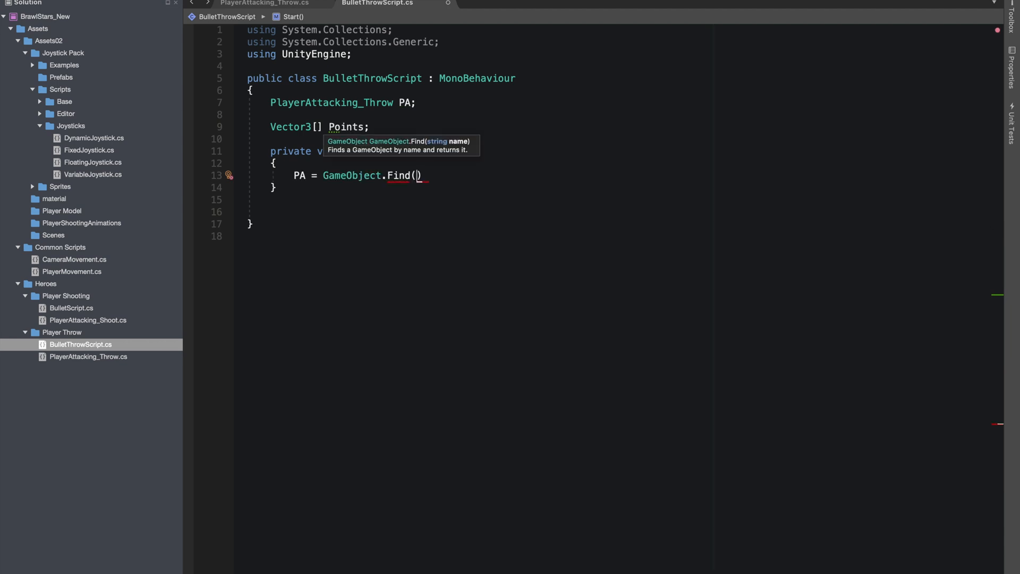
{"action": "type", "text": "'AttackTrail'"}
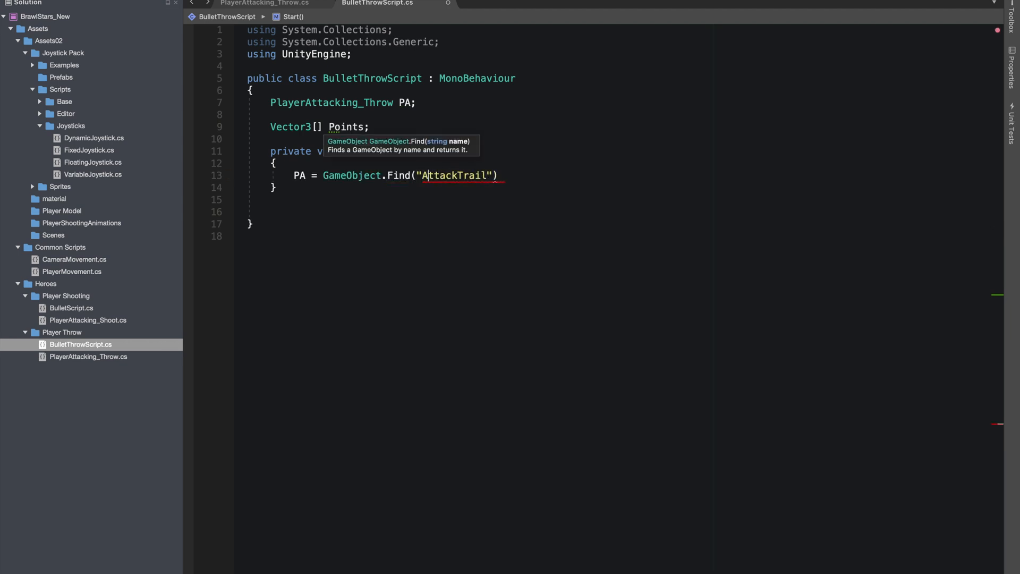
{"action": "type", "text": ".GetComponent<>"}
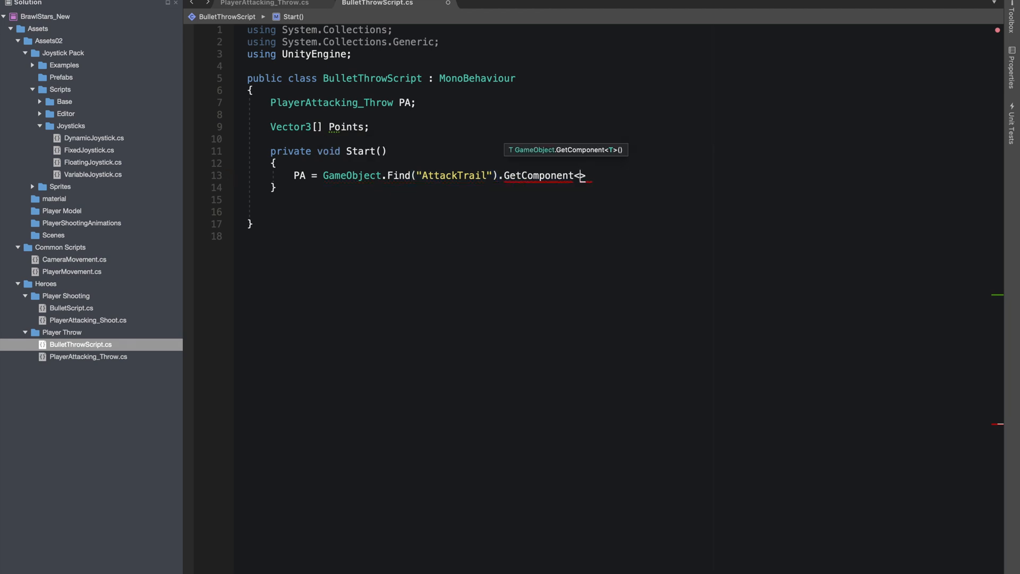
{"action": "type", "text": "PlayerAttacking_Throw>();"}
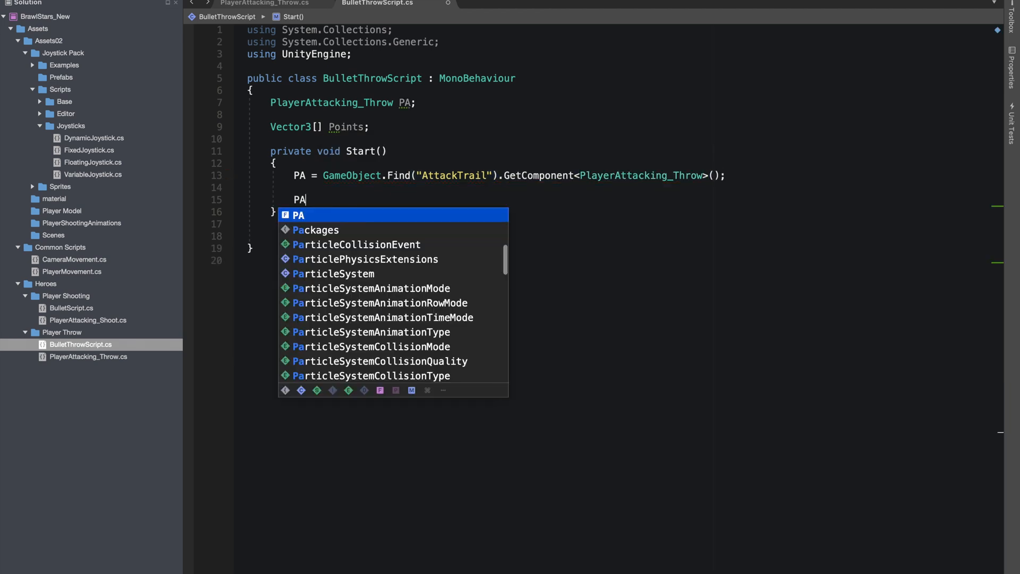
Step: Copy PA.BulletPoints into Points with CopyTo, declare Rigidbody RB and get it from the transform
{"action": "type", "text": ".b"}
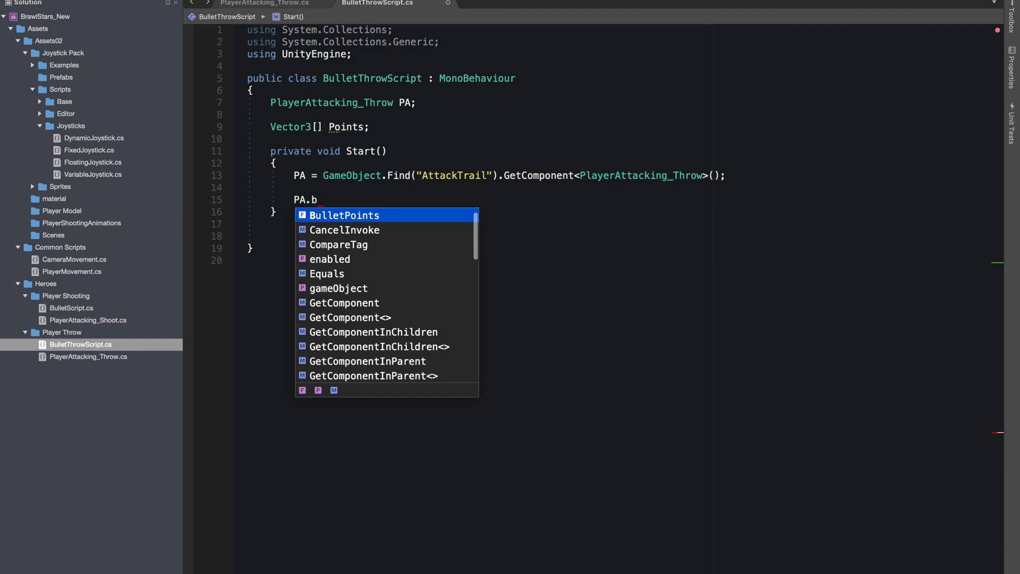
{"action": "key", "text": "Tab"}
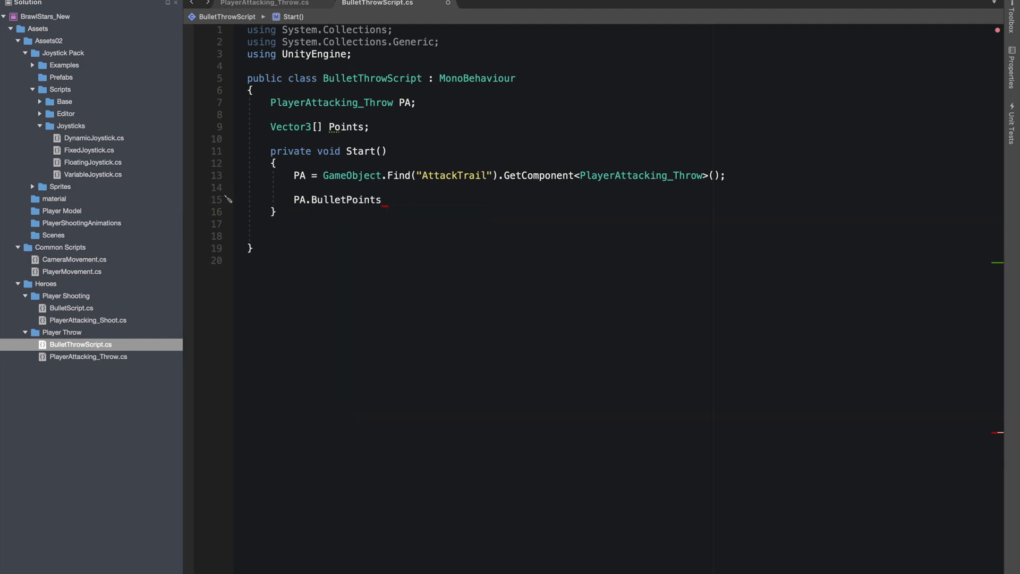
{"action": "type", "text": ".CopyTo("}
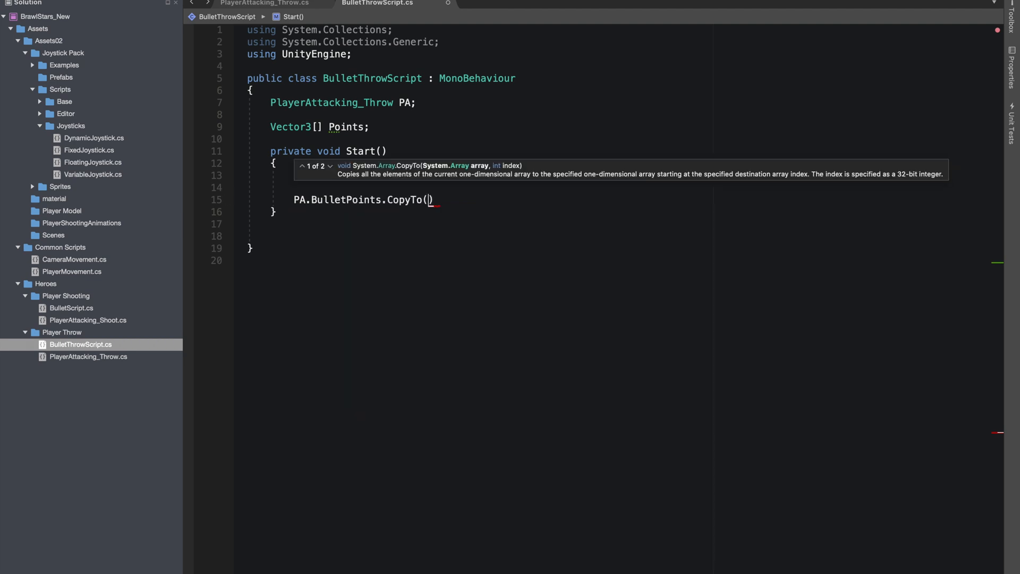
{"action": "type", "text": "P"}
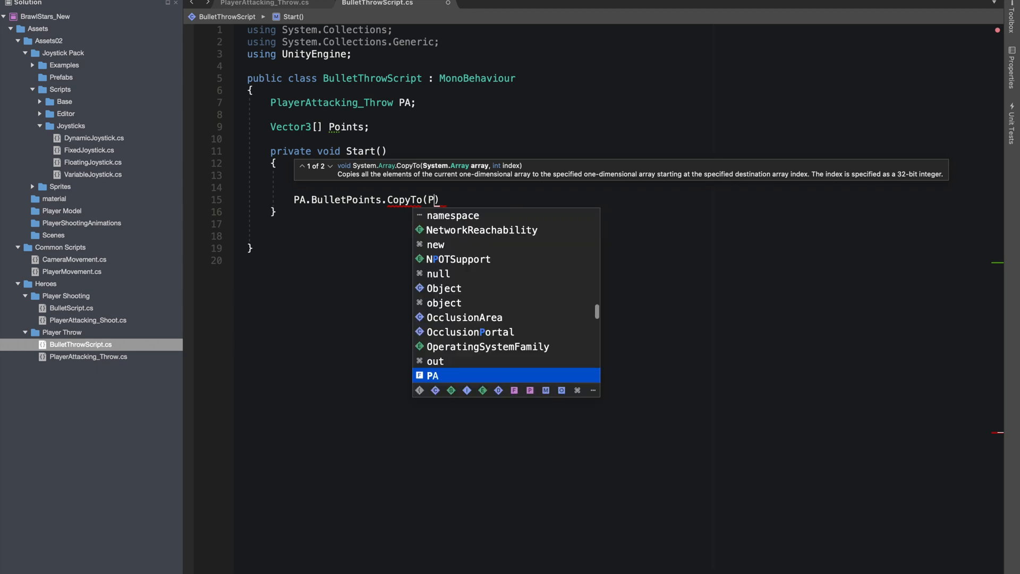
{"action": "type", "text": "Points"}
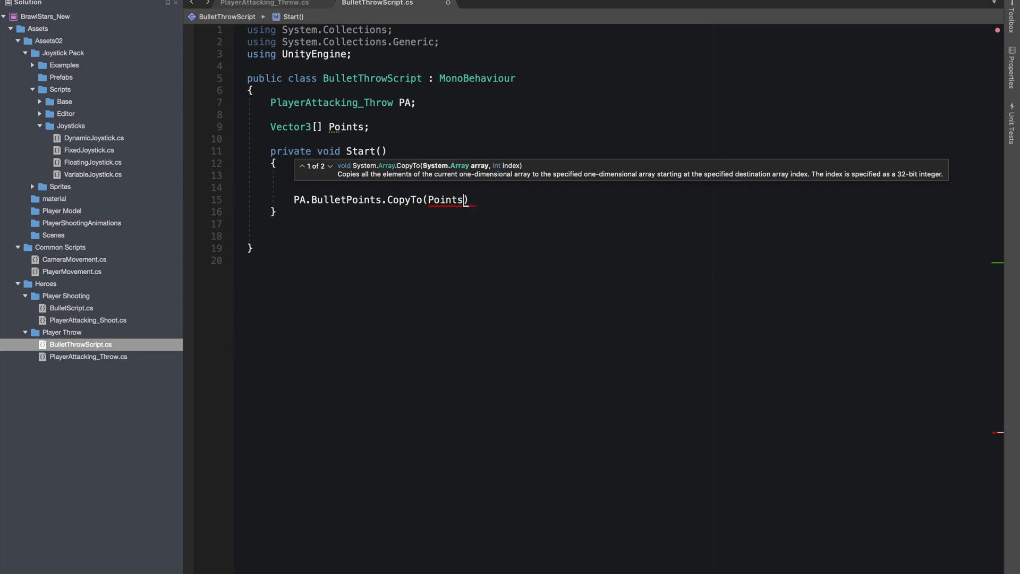
{"action": "type", "text": "Points = new Vector3[9"}
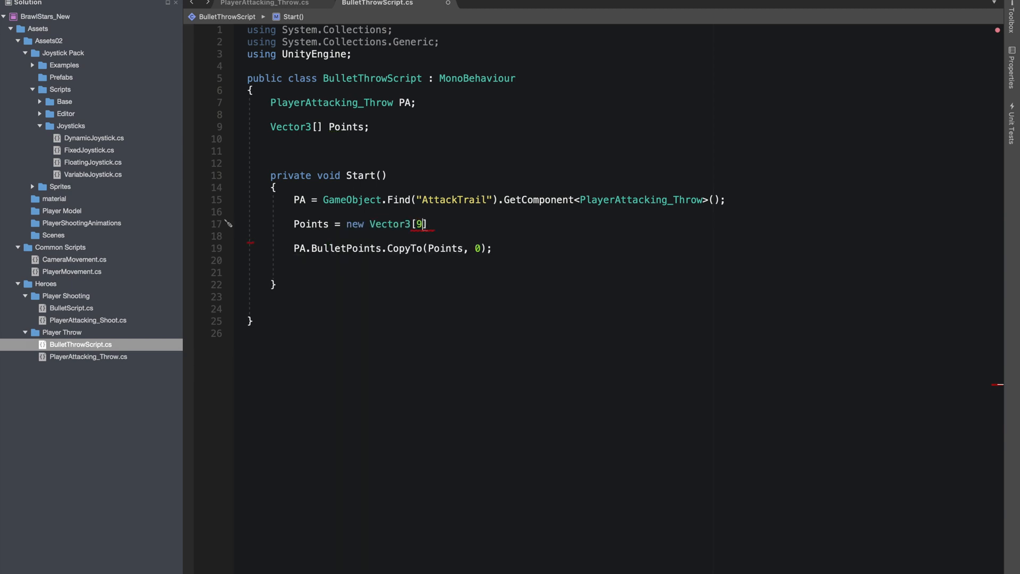
{"action": "type", "text": "Rigidbody RB"}
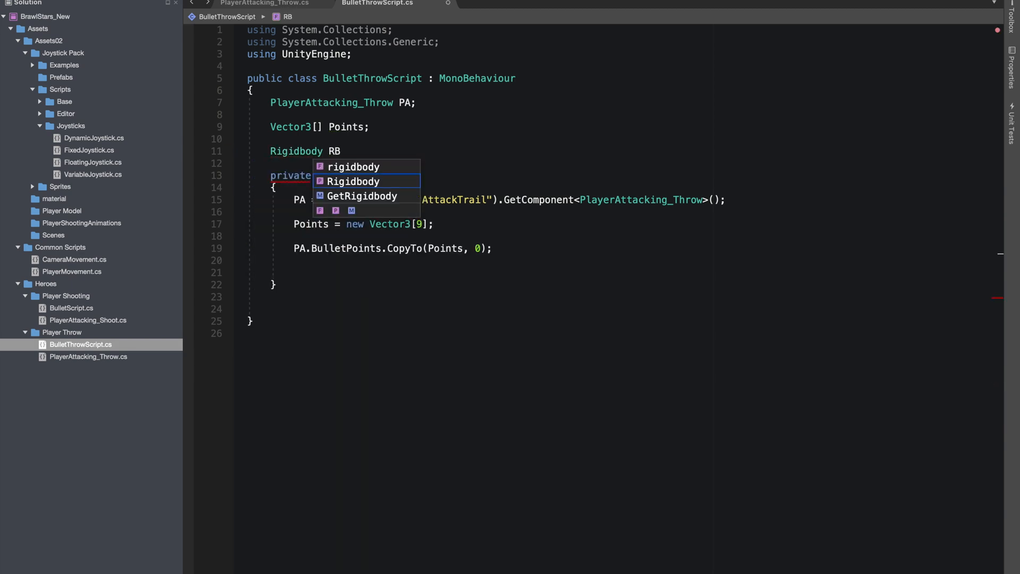
{"action": "type", "text": "RB = transform.GetComponent<r"}
{"action": "type", "text": "transform.Translate"}
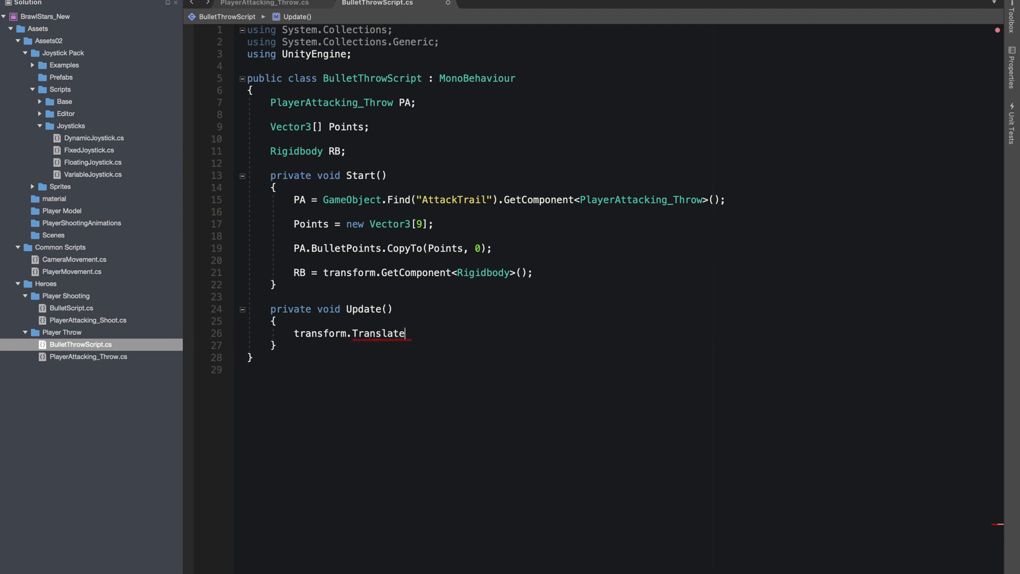
Step: Translate the bullet along Vector3.forward * speed and, when Throw, LookAt the target point
{"action": "type", "text": "(Vector3.fo"}
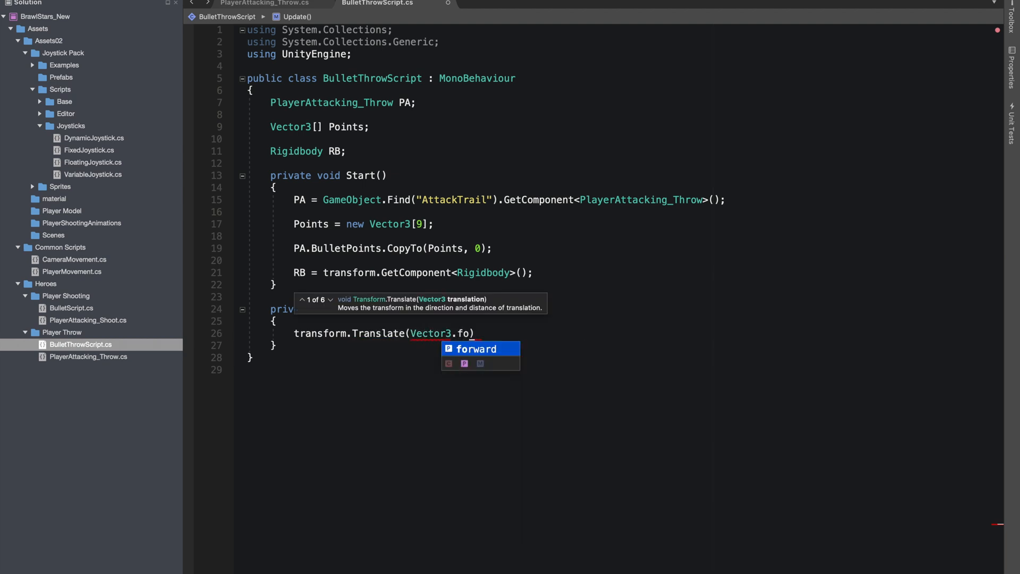
{"action": "key", "text": "Tab"}
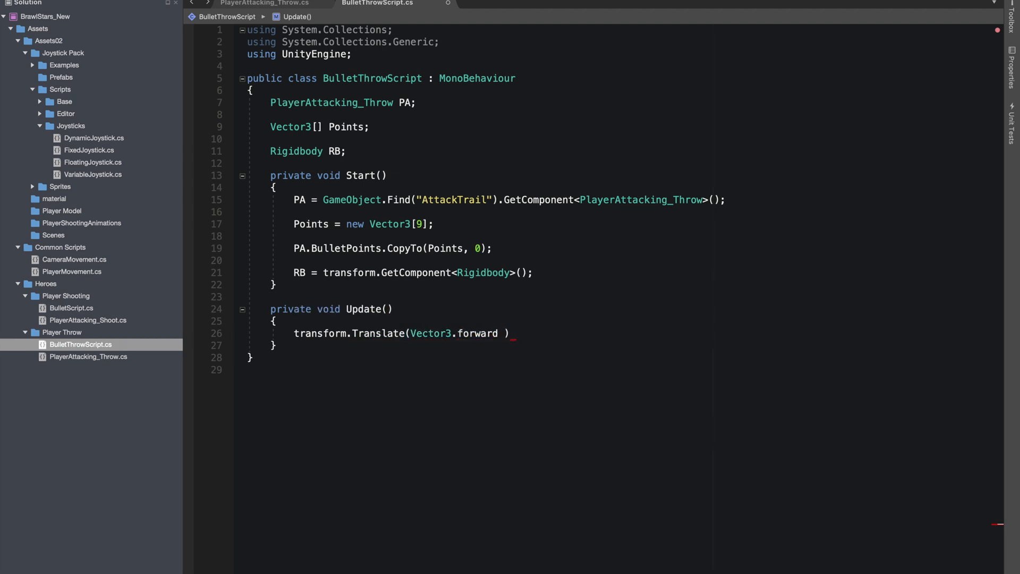
{"action": "type", "text": "* speed"}
{"action": "type", "text": "bool Thro"}
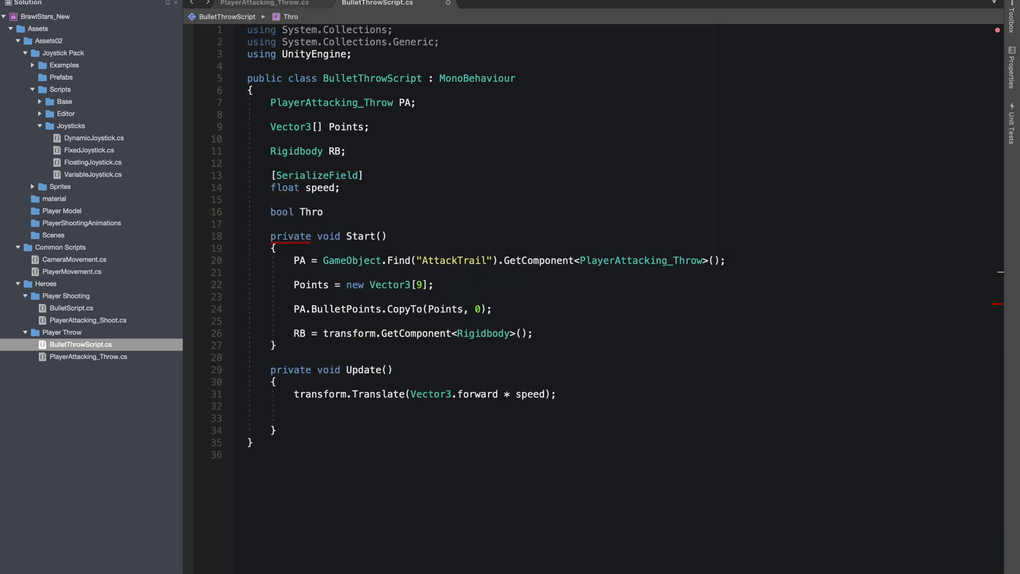
{"action": "double_click", "coordinate": [308, 212]}
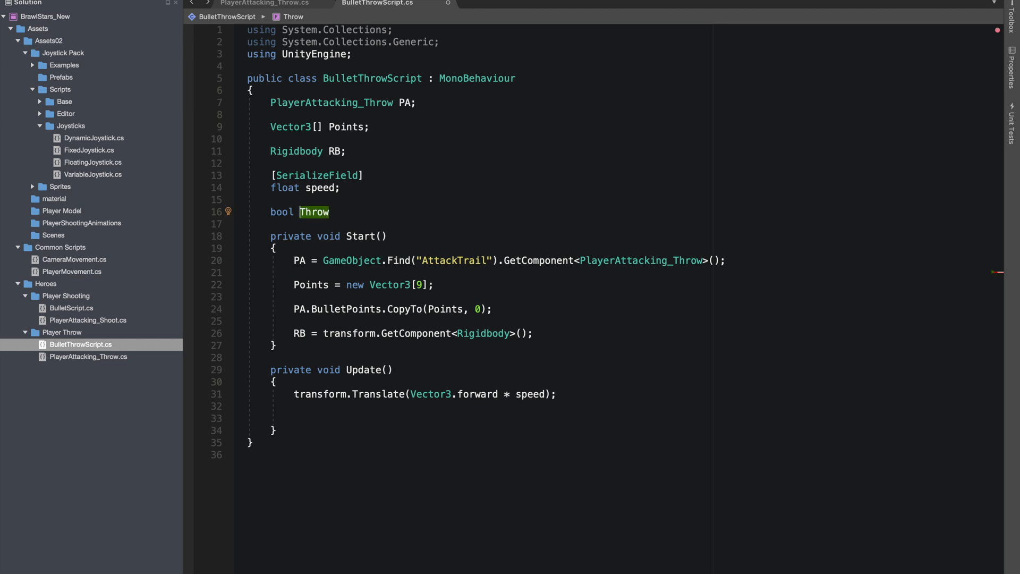
{"action": "type", "text": "if(Throw)"}
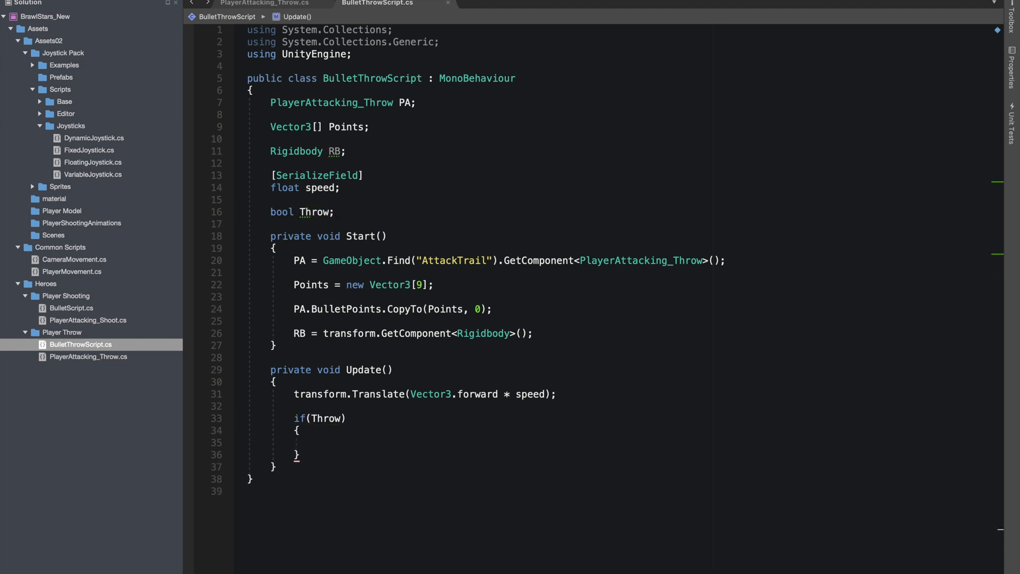
{"action": "type", "text": "transform"}
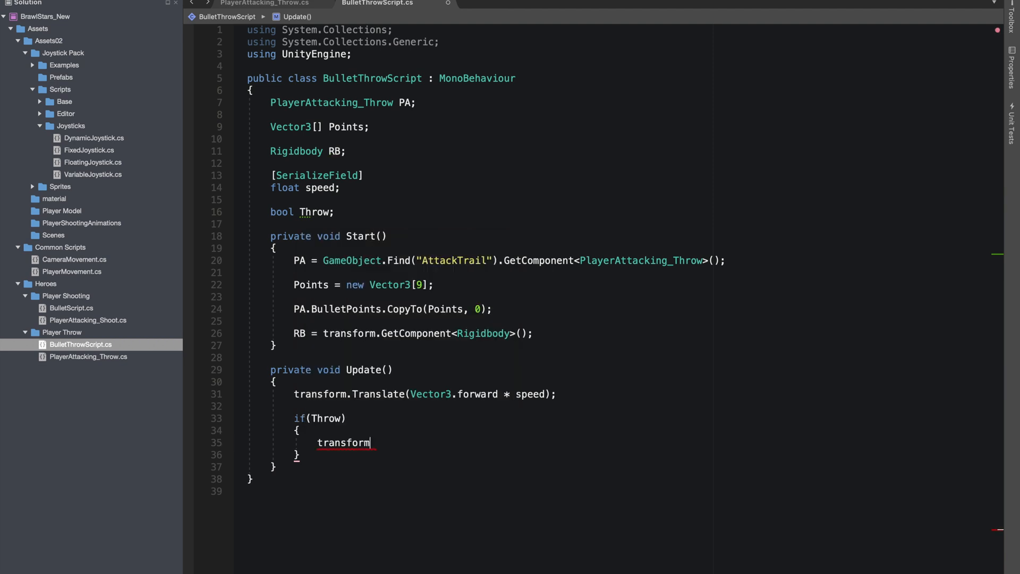
{"action": "type", "text": ".LookAt(Points[]);"}
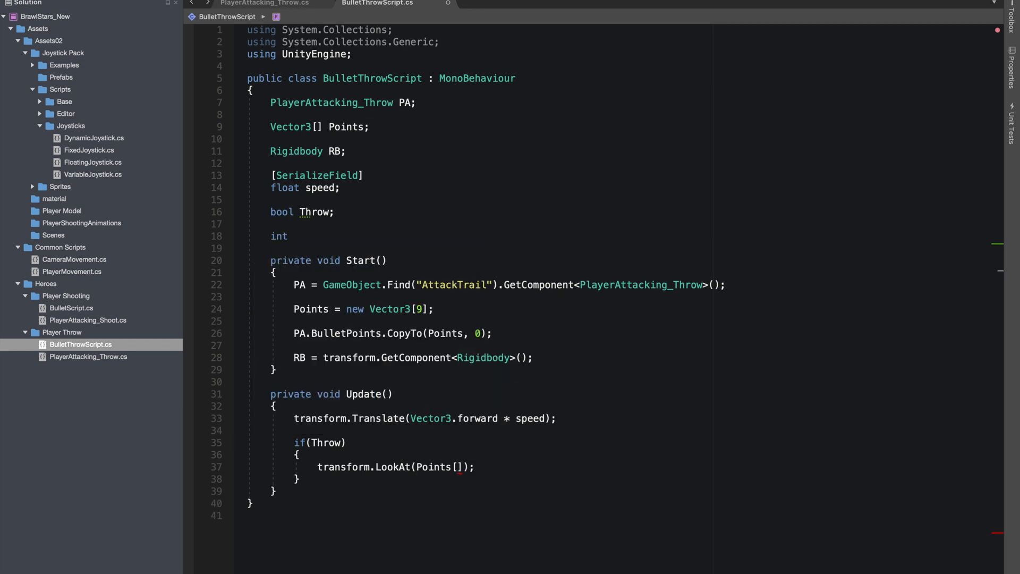
Step: Add an int CurrentIndex field and index Points[CurrentIndex] in the LookAt and distance check
{"action": "type", "text": "C"}
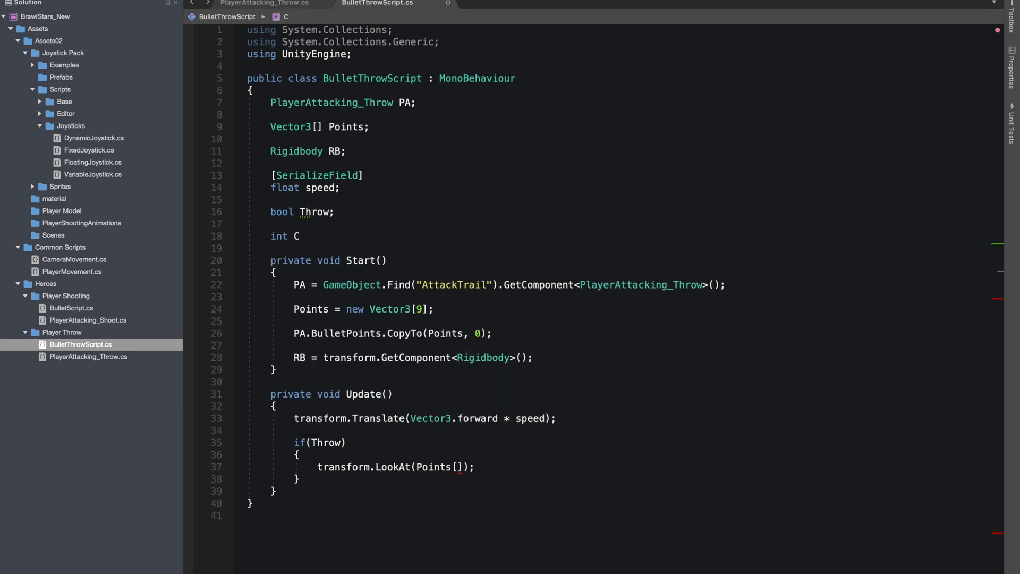
{"action": "type", "text": "urrentIn"}
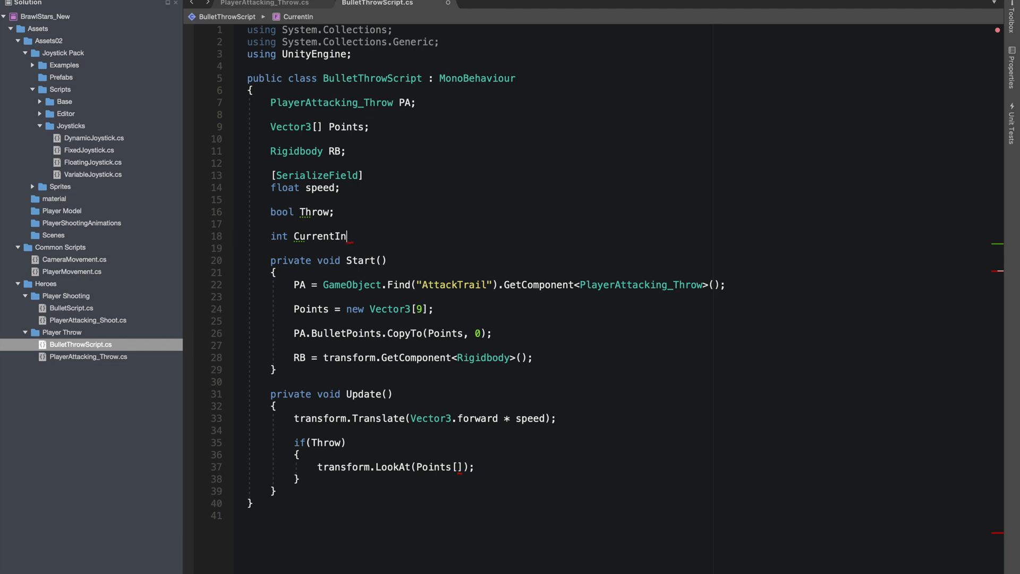
{"action": "type", "text": "dex;"}
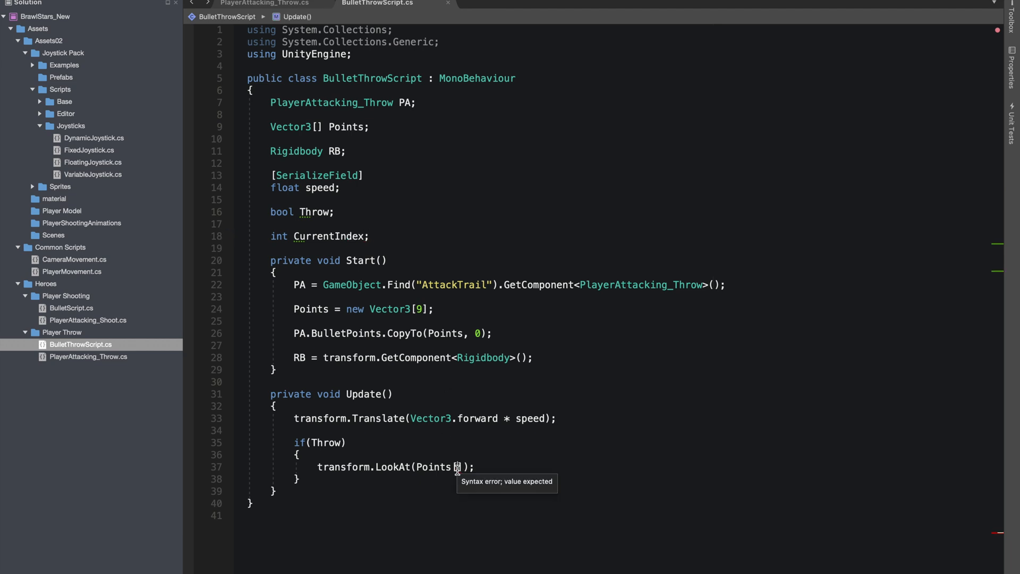
{"action": "type", "text": "CurrentIndex"}
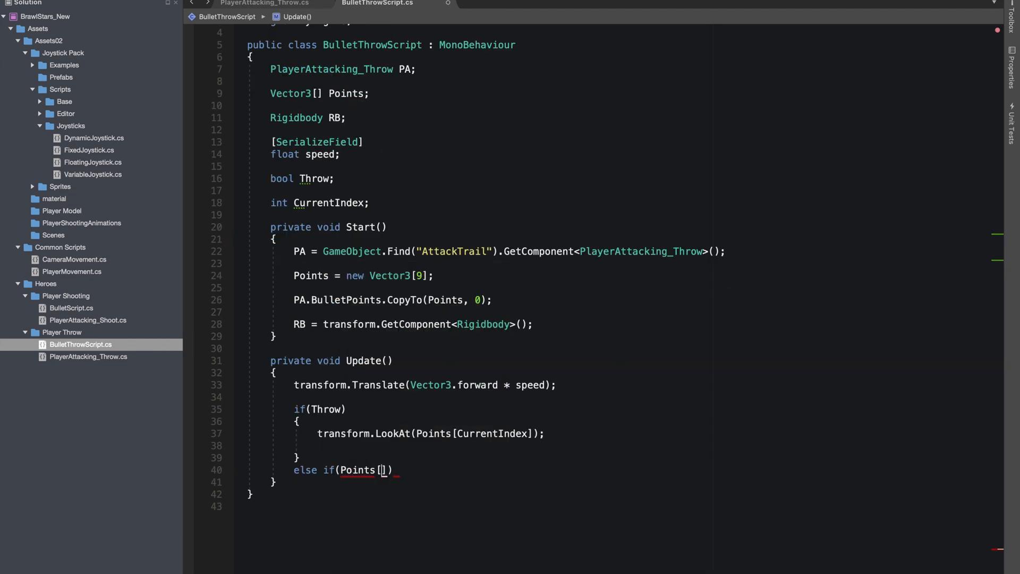
{"action": "type", "text": "CurrentIndex] -"}
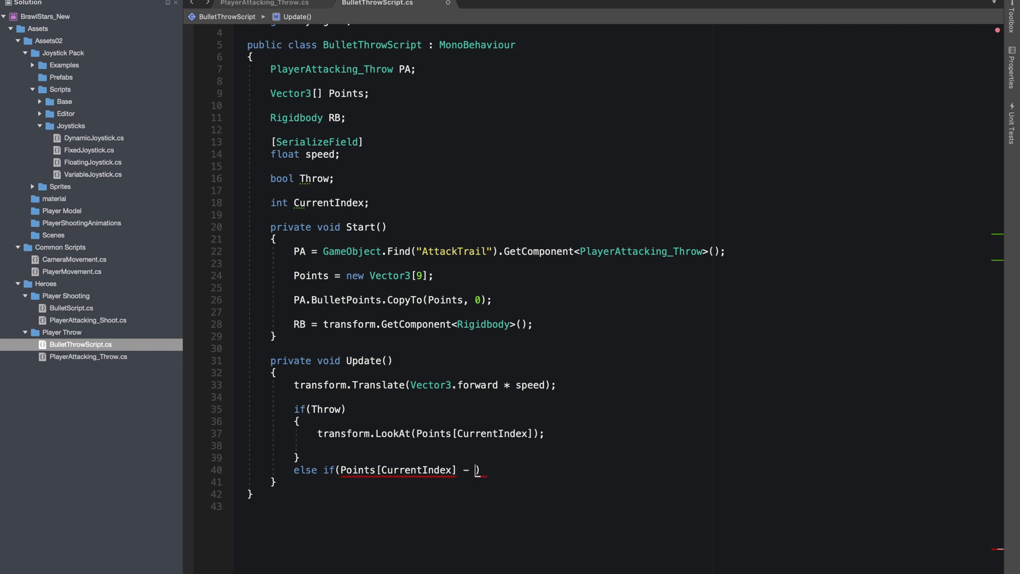
Step: Add else-if (Points[CurrentIndex] - transform.position).sqrMagnitude < 0.2f that increments CurrentIndex and re-aims
{"action": "type", "text": "transform.position"}
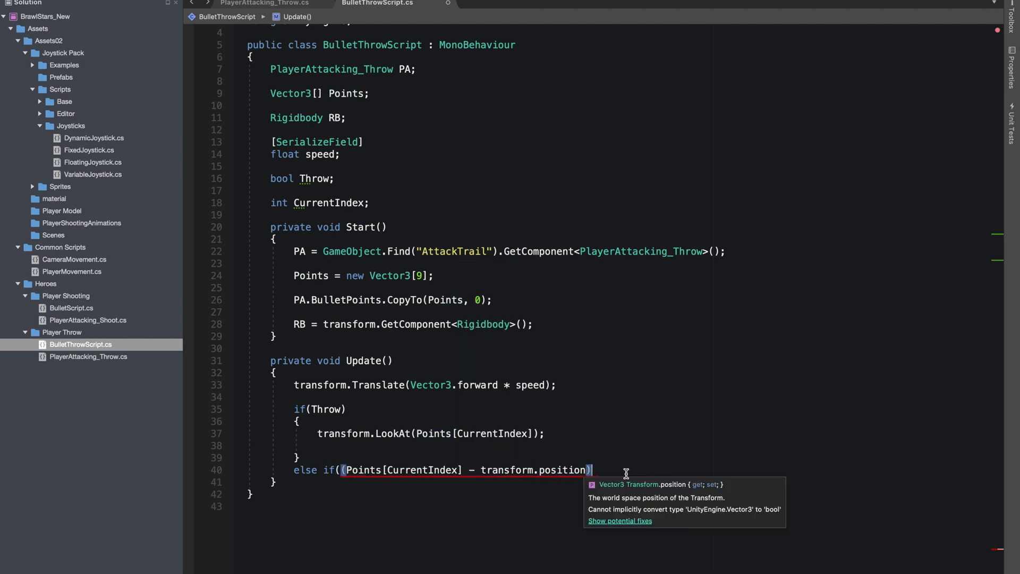
{"action": "type", "text": ".sqrMagnitude"}
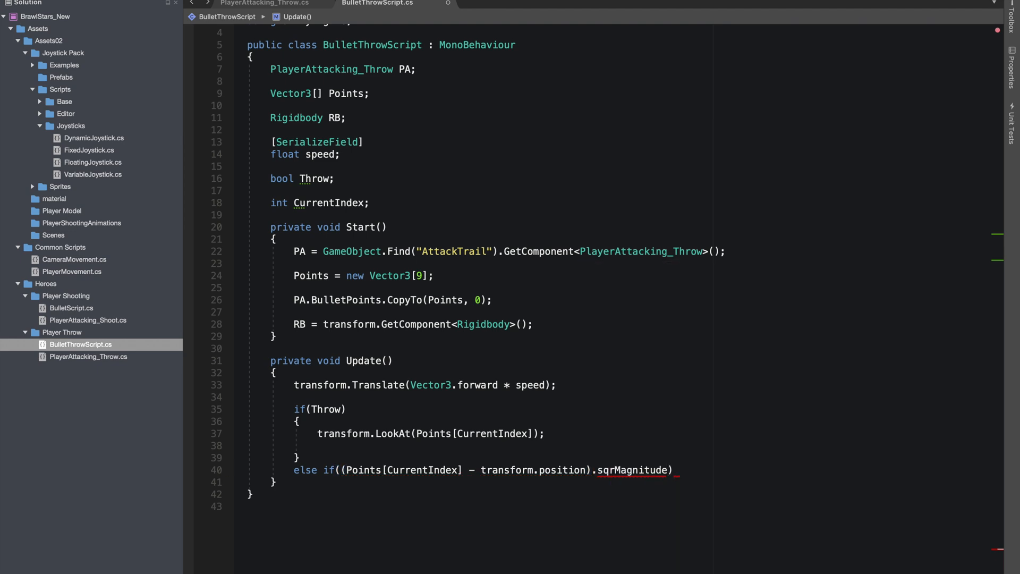
{"action": "type", "text": "< 0.2f)"}
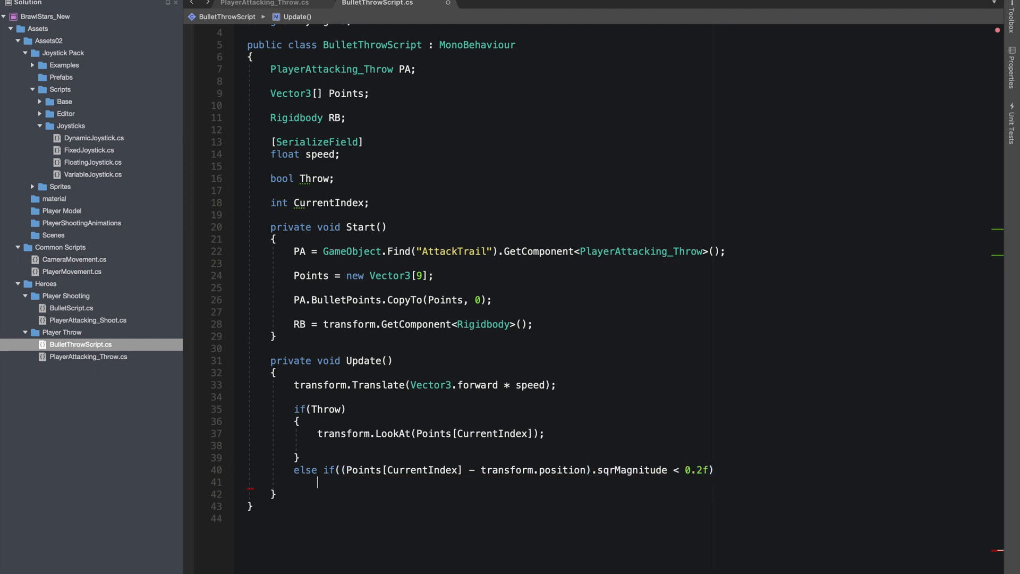
{"action": "type", "text": "{"}
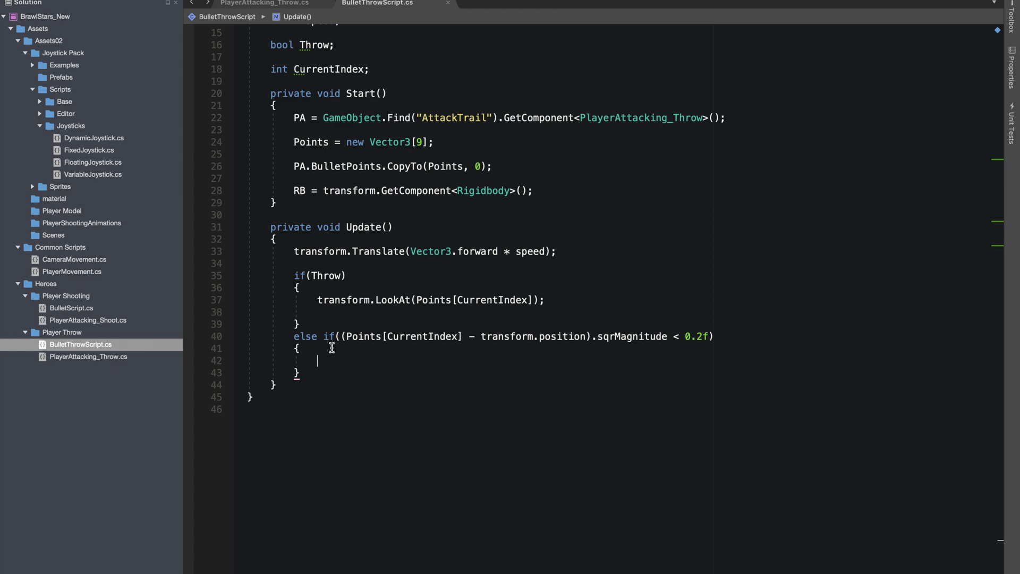
{"action": "type", "text": "CurrentIndex++;"}
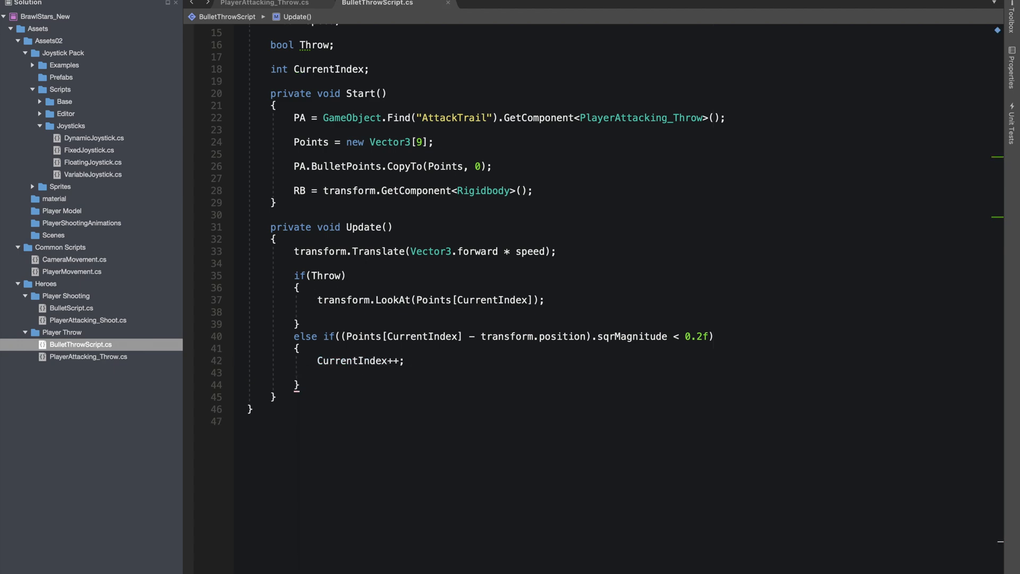
{"action": "type", "text": "transform.LookAt(Points[CurrentIndex]);"}
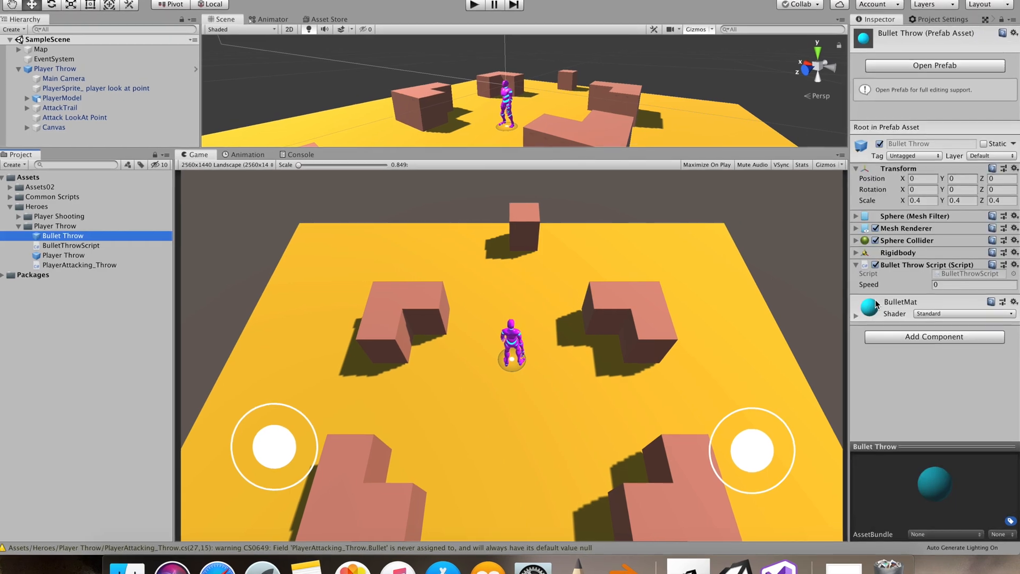
Step: Enter 0.1 in the Bullet Throw Script's Speed field
{"action": "left_click", "coordinate": [974, 284]}
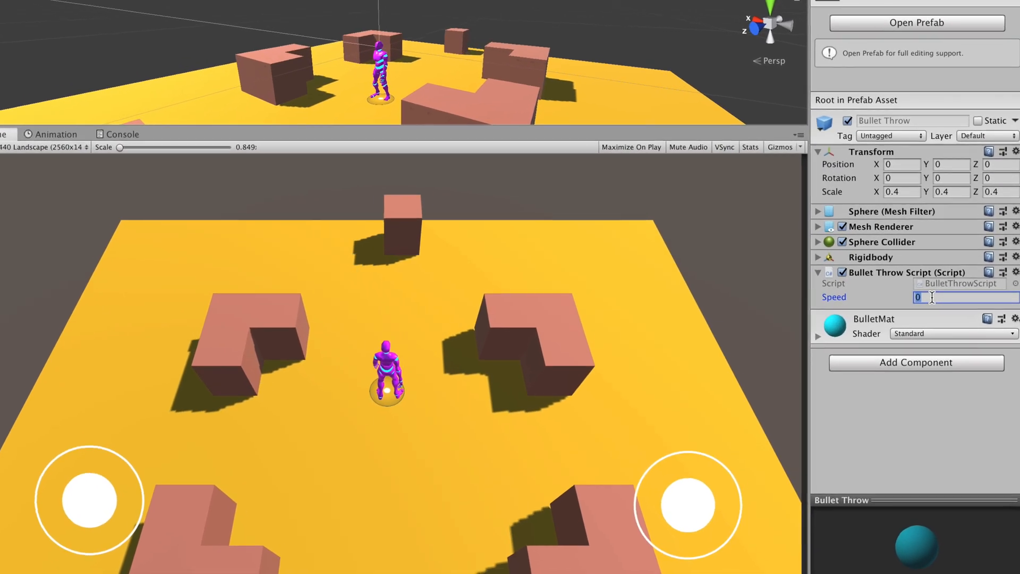
{"action": "type", "text": "0.1"}
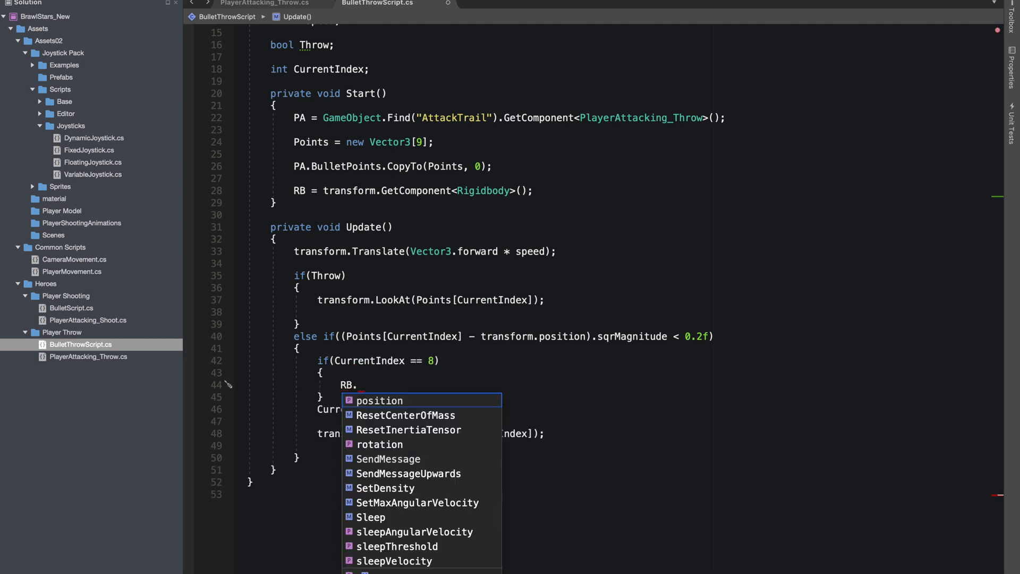
Step: Write RB.useGravity = true for index 8, followed by the else branch that advances CurrentIndex
{"action": "type", "text": "useGravity"}
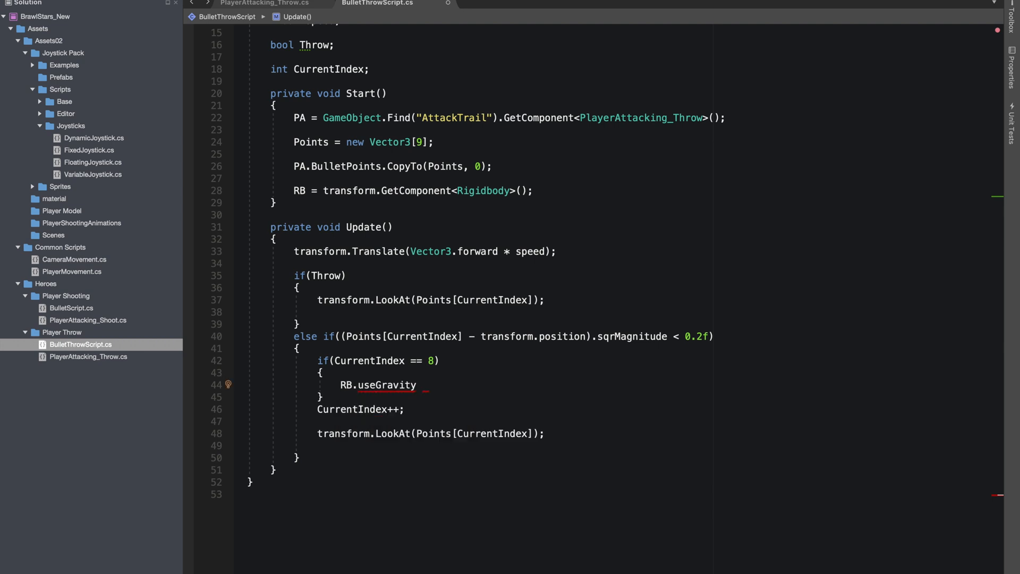
{"action": "type", "text": "= true;"}
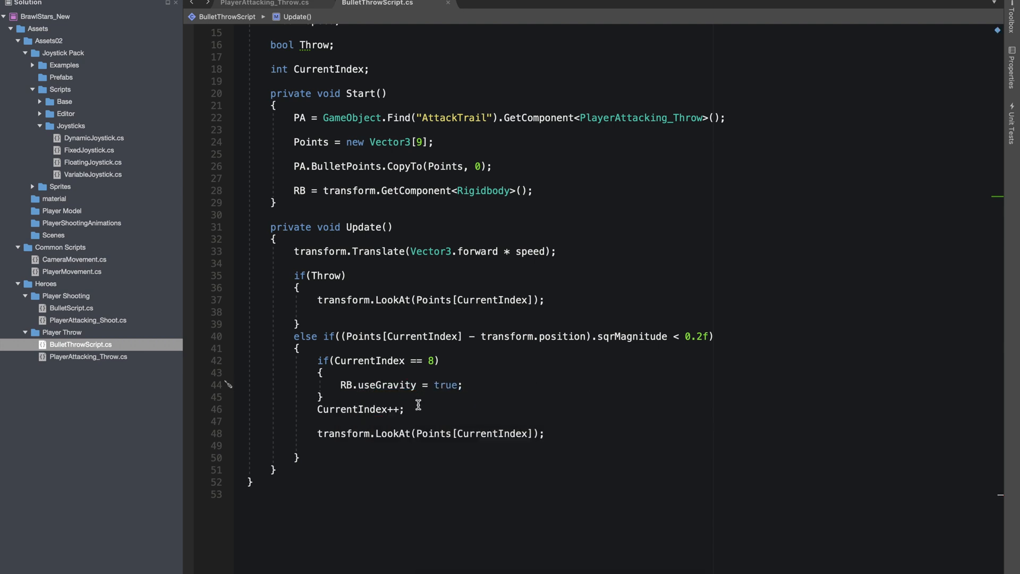
{"action": "type", "text": "else"}
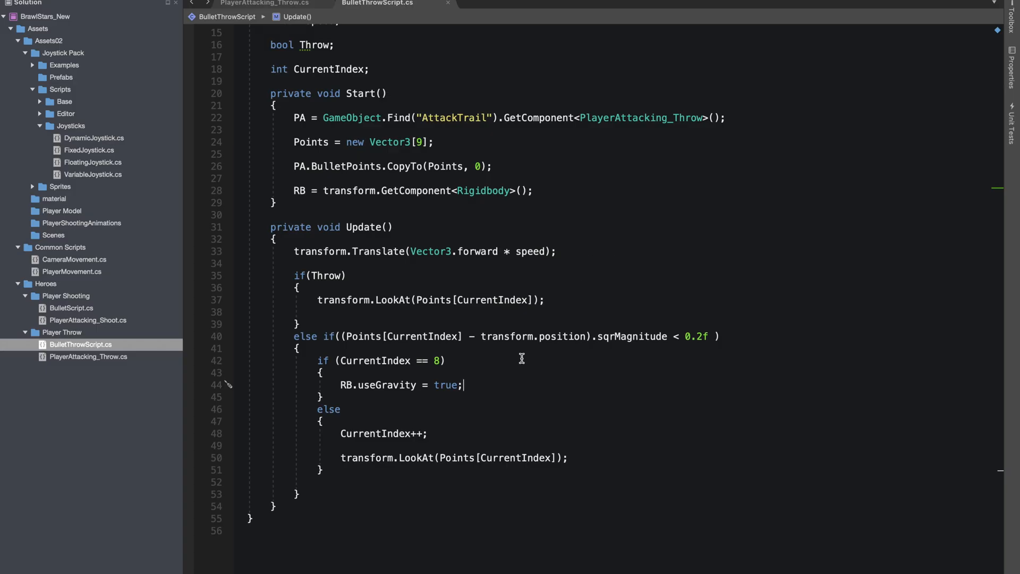
{"action": "mouse_move", "coordinate": [541, 455]}
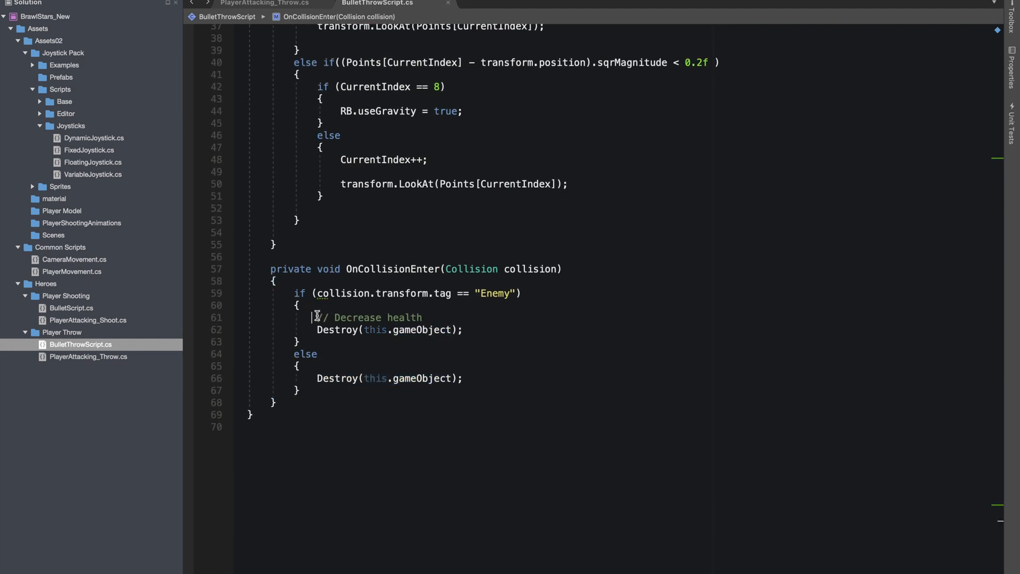
{"action": "mouse_move", "coordinate": [482, 293]}
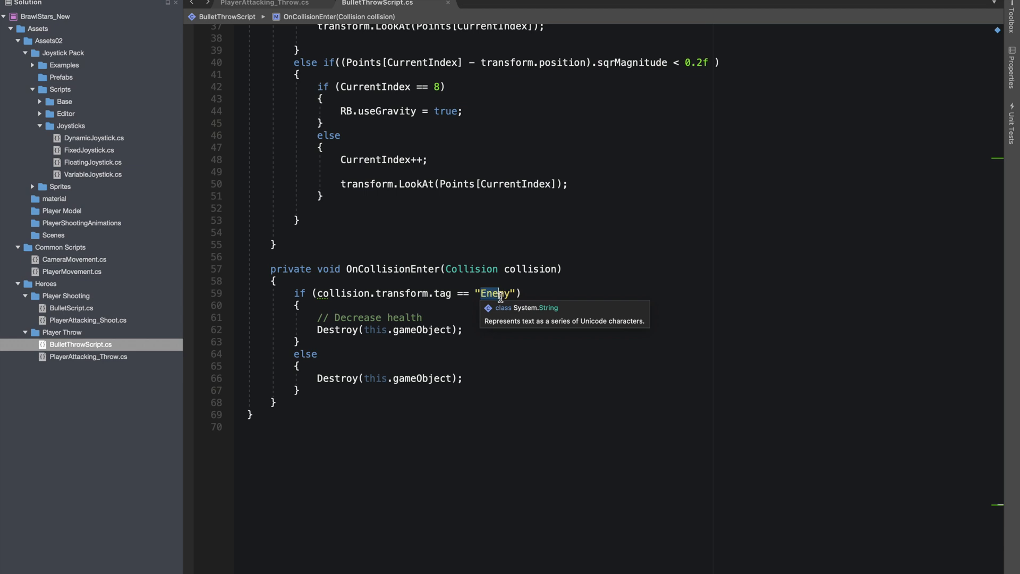
{"action": "mouse_move", "coordinate": [245, 235]}
{"action": "type", "text": "yield return new WaitForSeconds(0.3f);"}
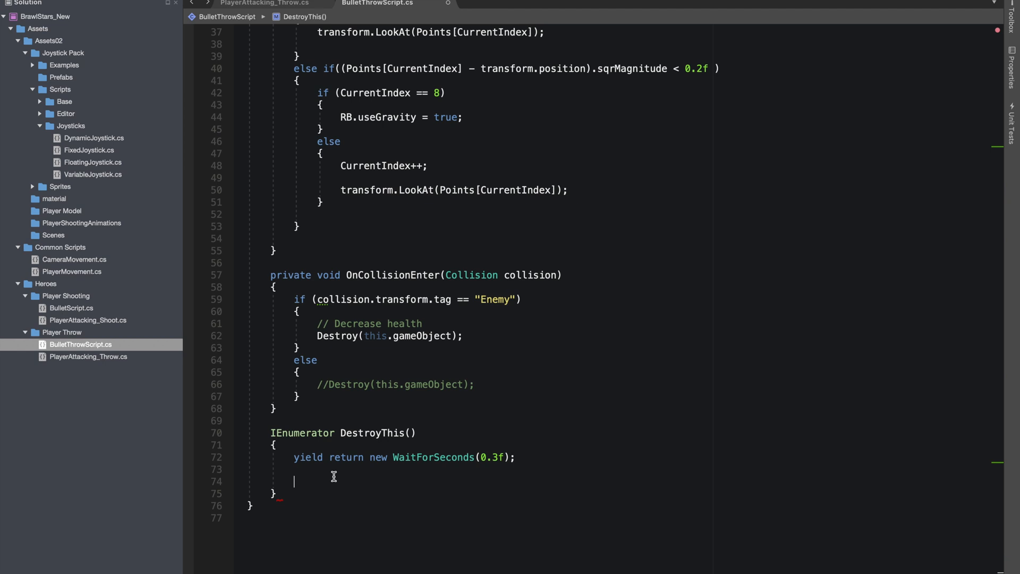
Step: Finish DestroyThis with Destroy(this.gameObject) after the 0.3f wait and begin StartCoroutine
{"action": "type", "text": "Destroy(this.gameObject);"}
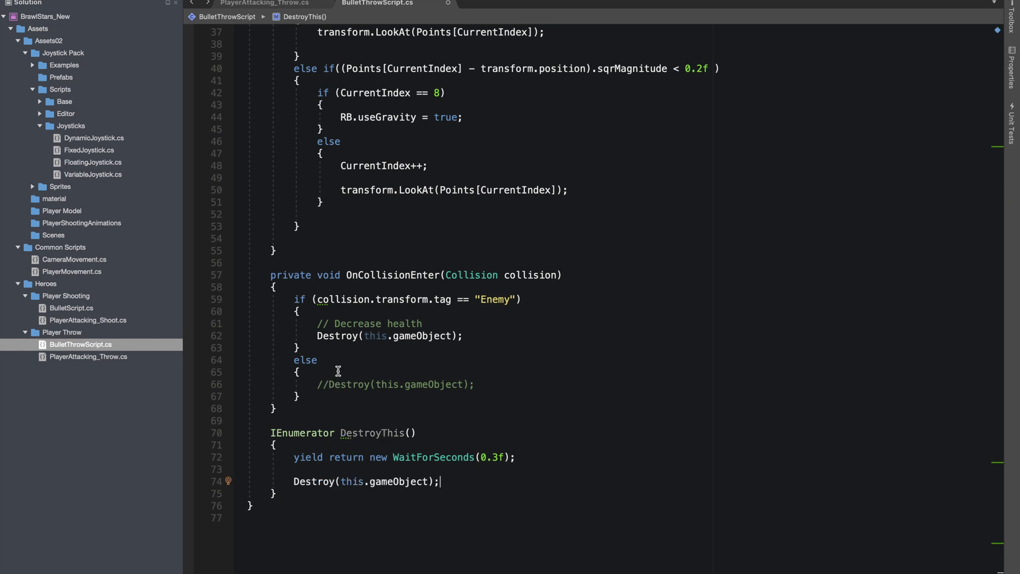
{"action": "type", "text": "s"}
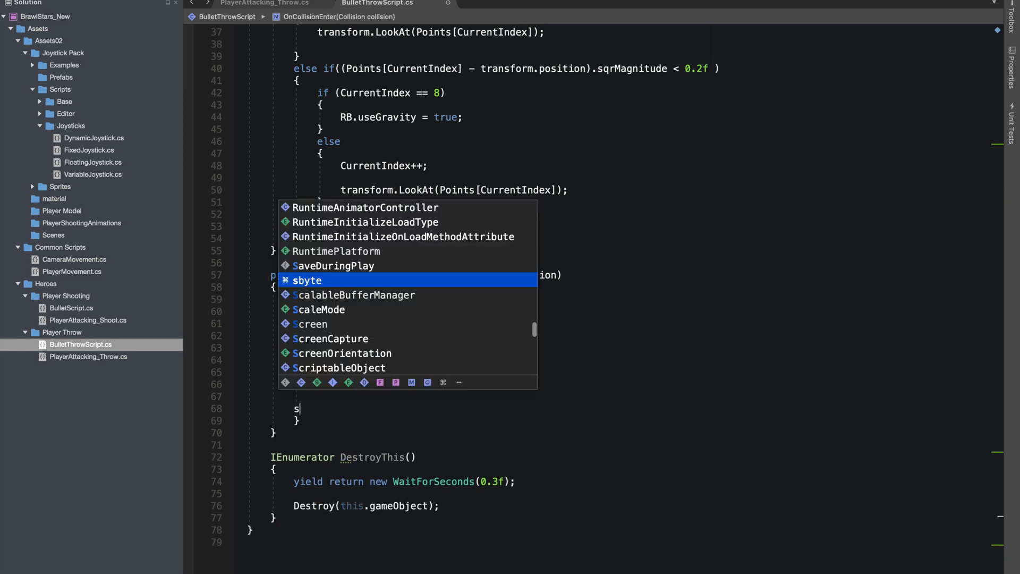
{"action": "type", "text": "tar"}
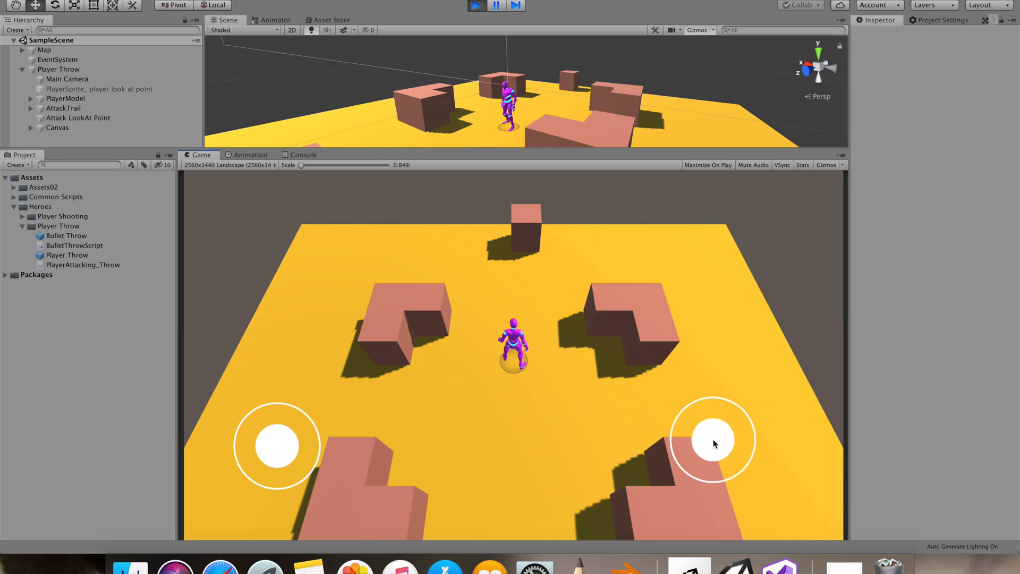
Step: Aim and fire a throw with the right joystick in the running game
{"action": "left_click", "coordinate": [714, 440]}
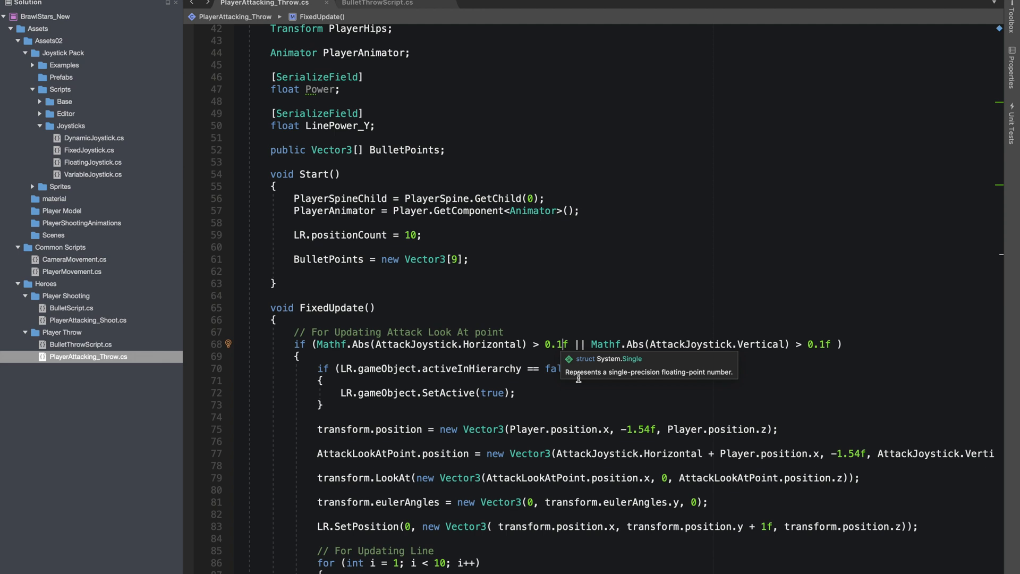
Step: Change the AttackJoystick.Horizontal threshold on line 68 from 0.1f to 0.0f
{"action": "key", "text": "Backspace"}
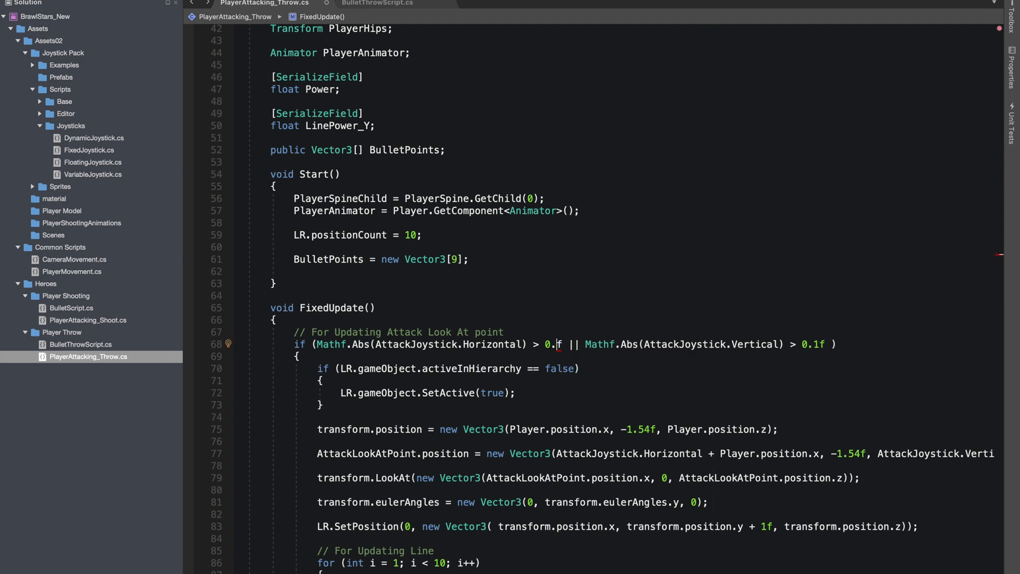
{"action": "type", "text": "0"}
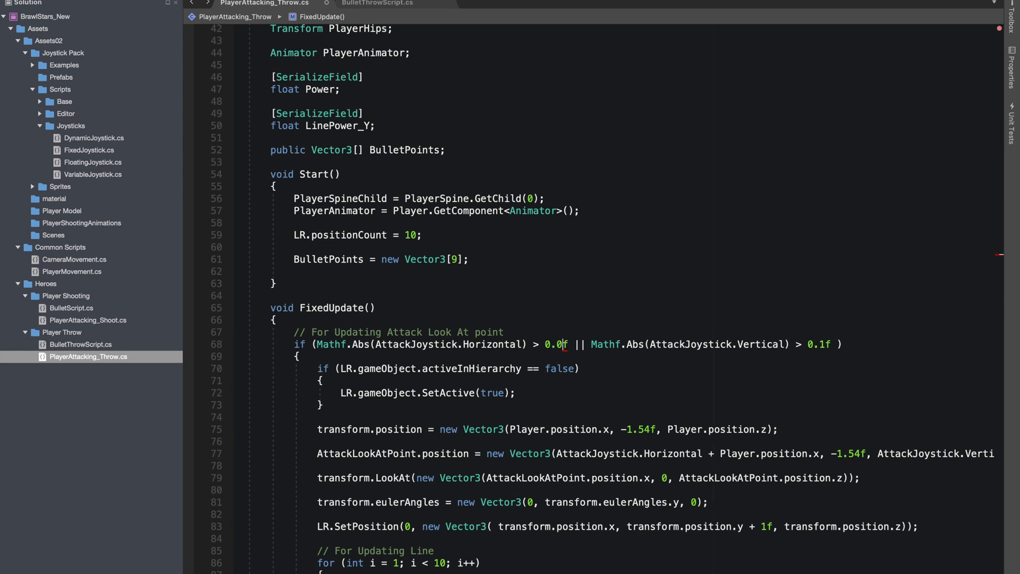